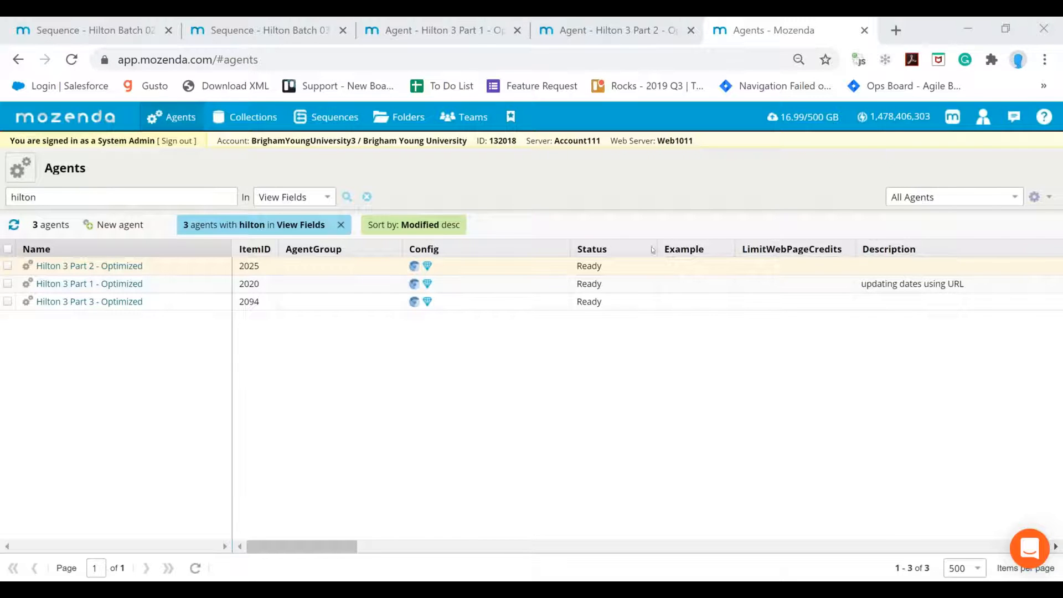
mouse_move(89, 283)
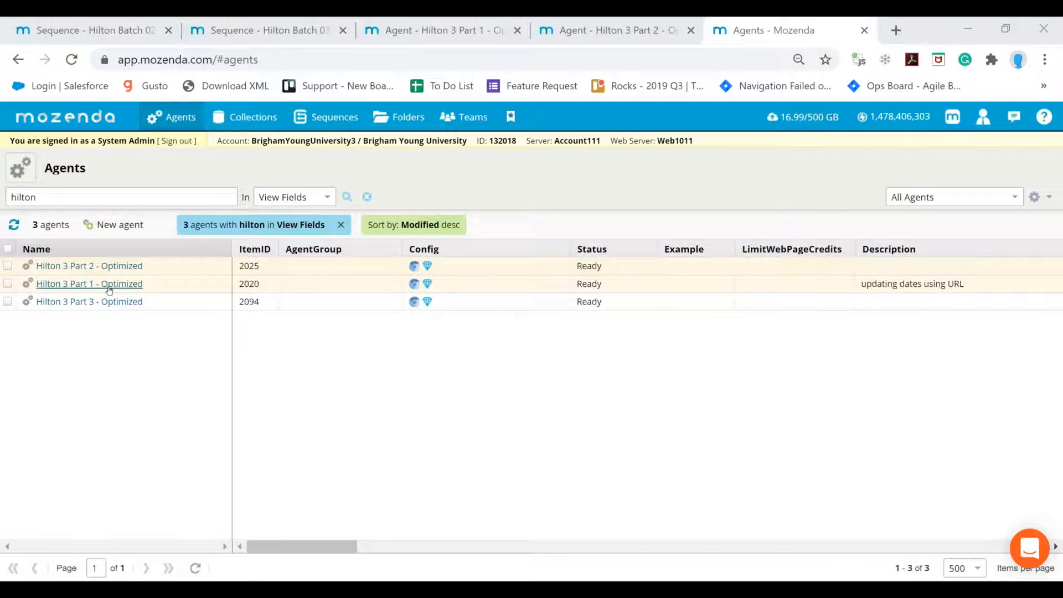
Review the Hilton 3 Part 1 Status column, then view the empty Hilton 3 Part 2 data.
click(89, 284)
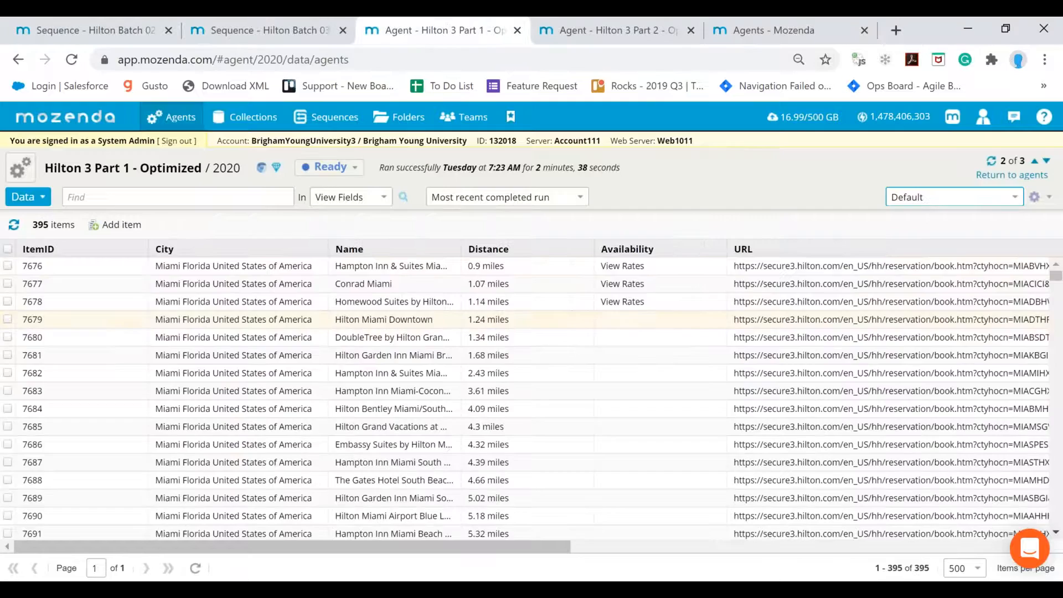
scroll(right, 3)
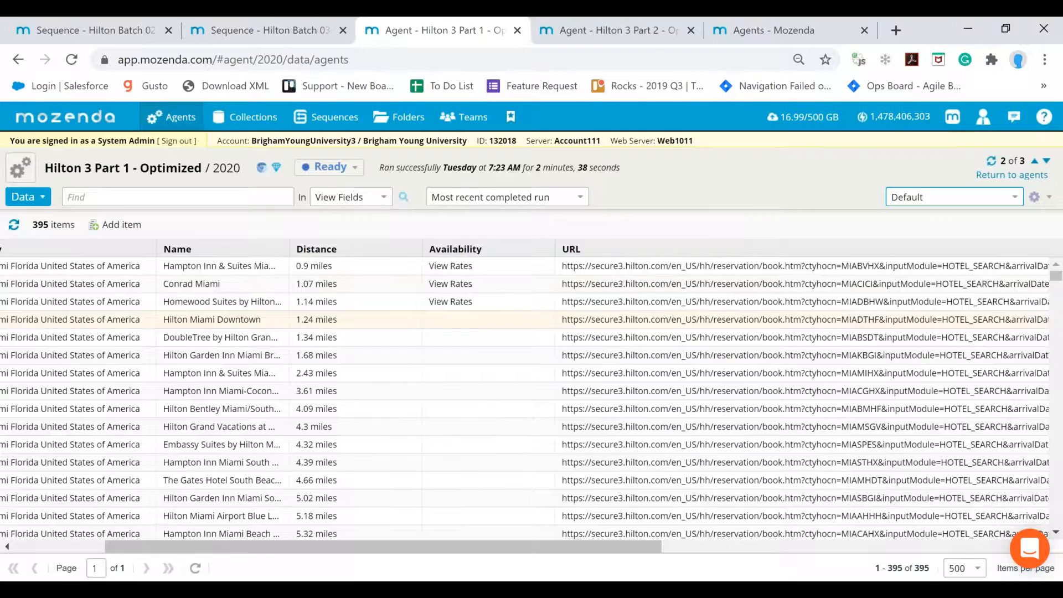
scroll(right, 3)
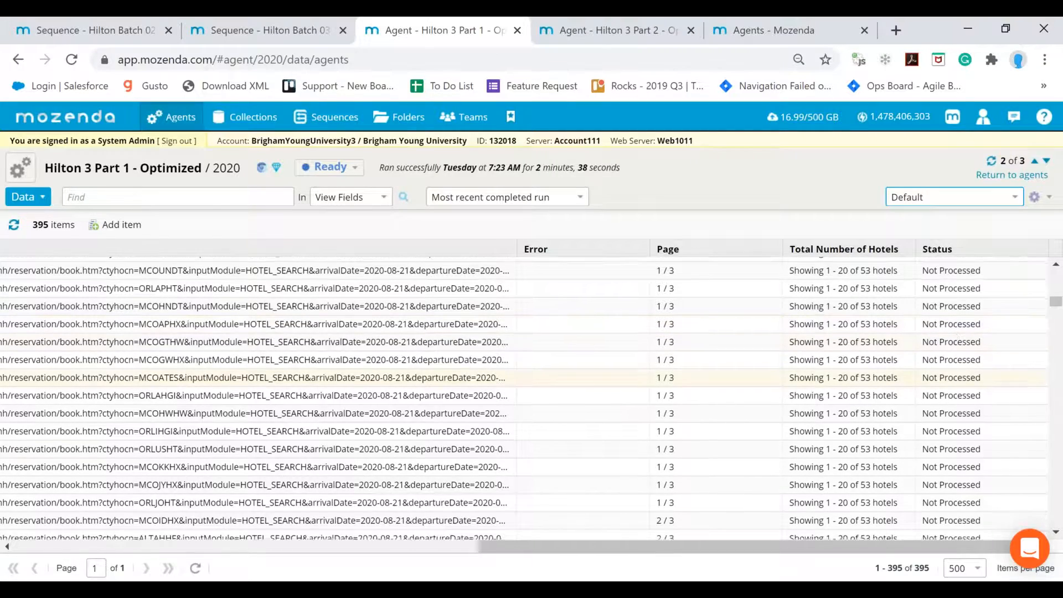
scroll(down, 3)
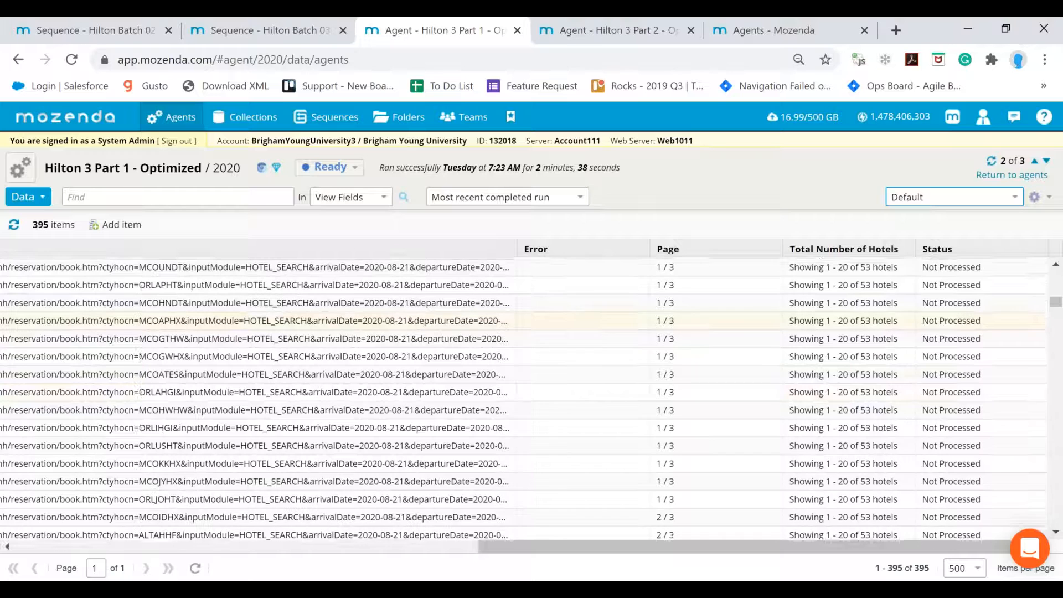
click(614, 30)
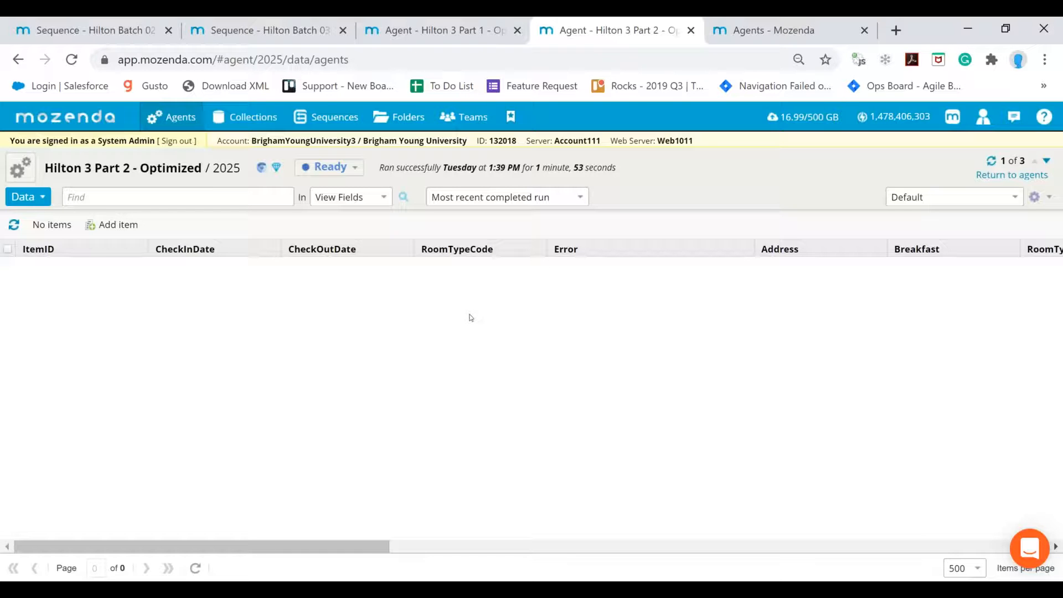
Scroll the empty Part 2 grid and return to Hilton 3 Part 1's 395 Not Processed records.
scroll(right, 3)
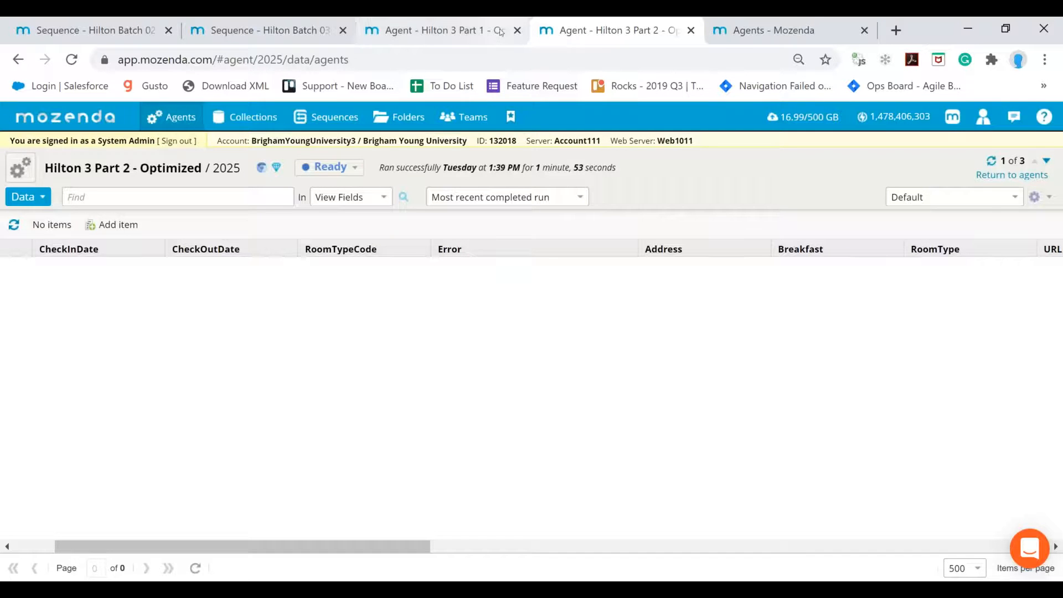
mouse_move(434, 29)
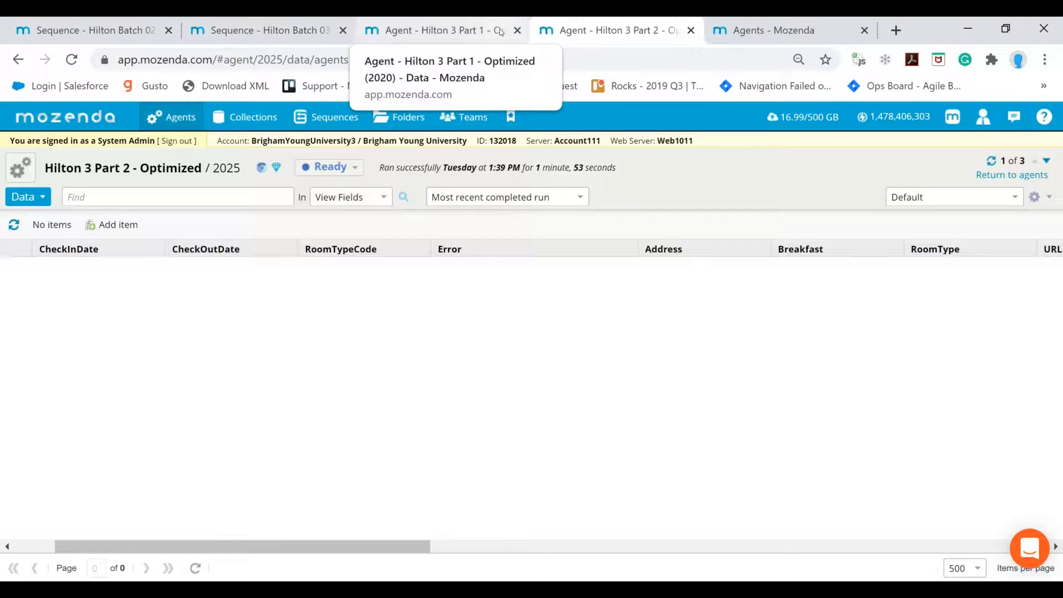
click(434, 30)
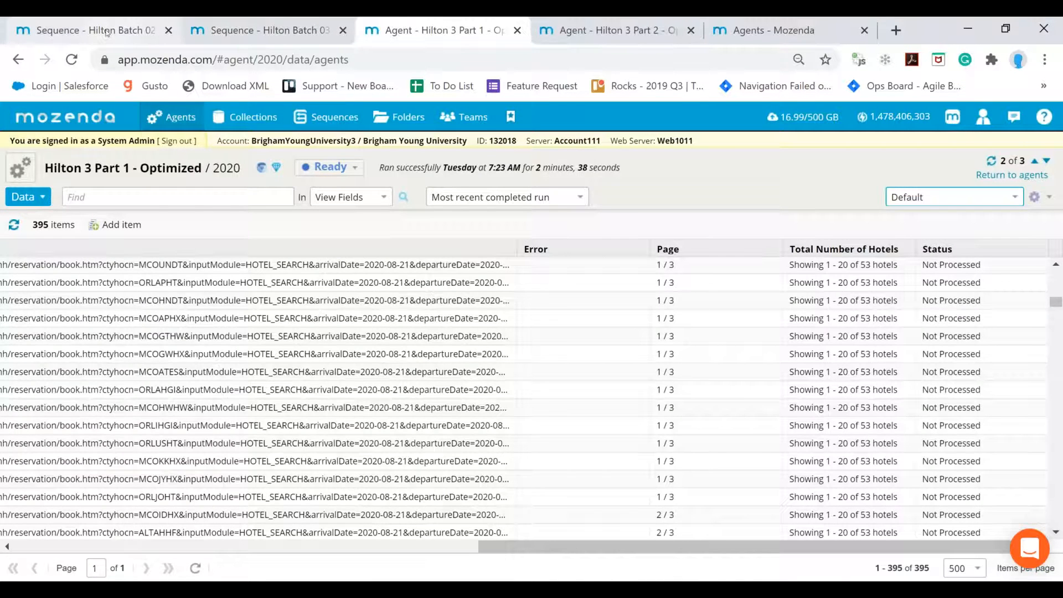
Review Hilton Batch 02's six steps by ticking and unticking steps 1 and 5, then view Batch 03.
click(92, 30)
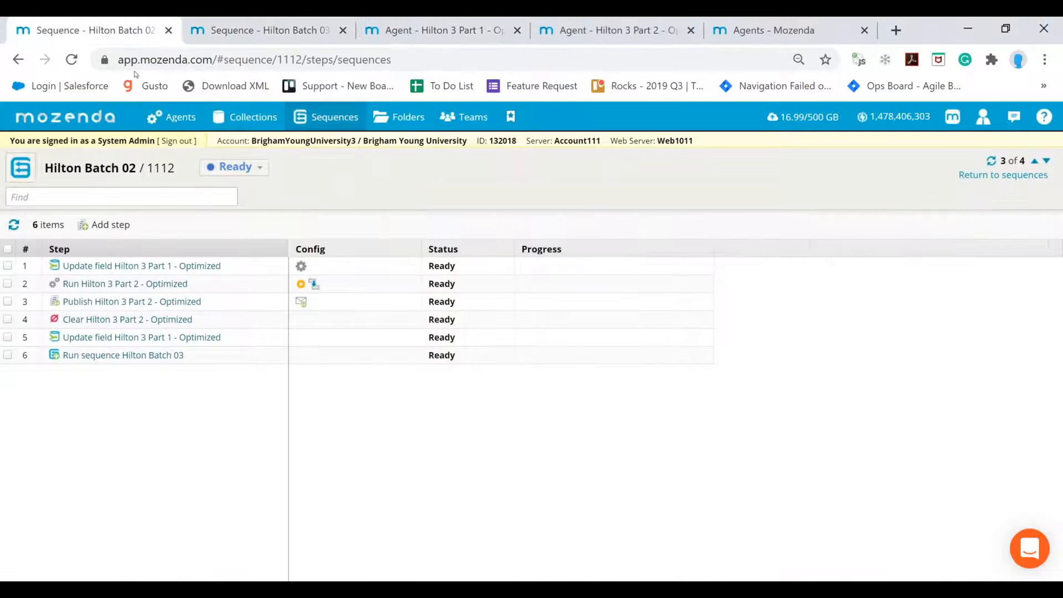
mouse_move(345, 228)
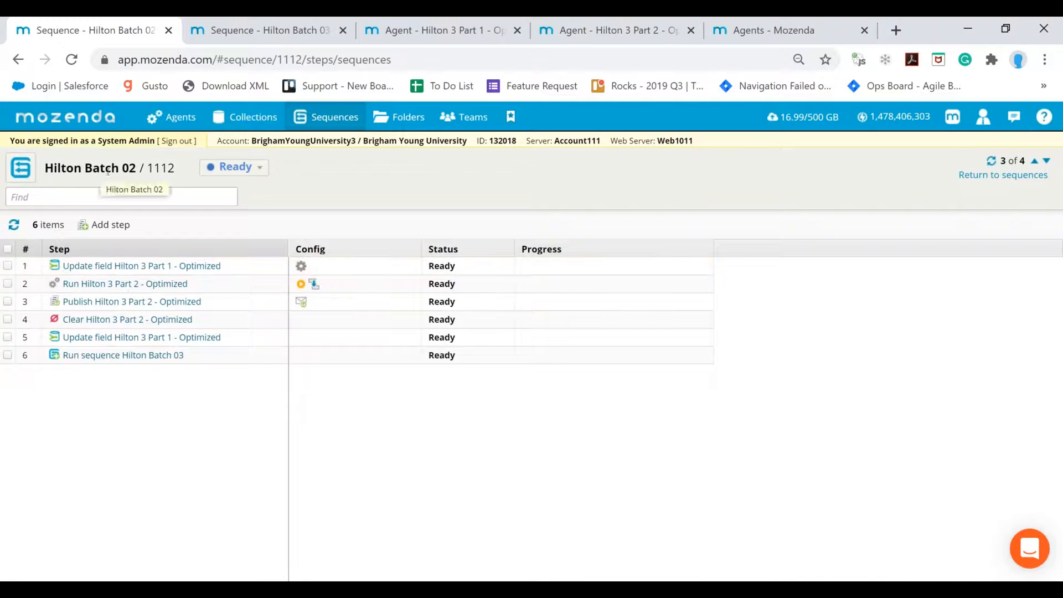
mouse_move(142, 266)
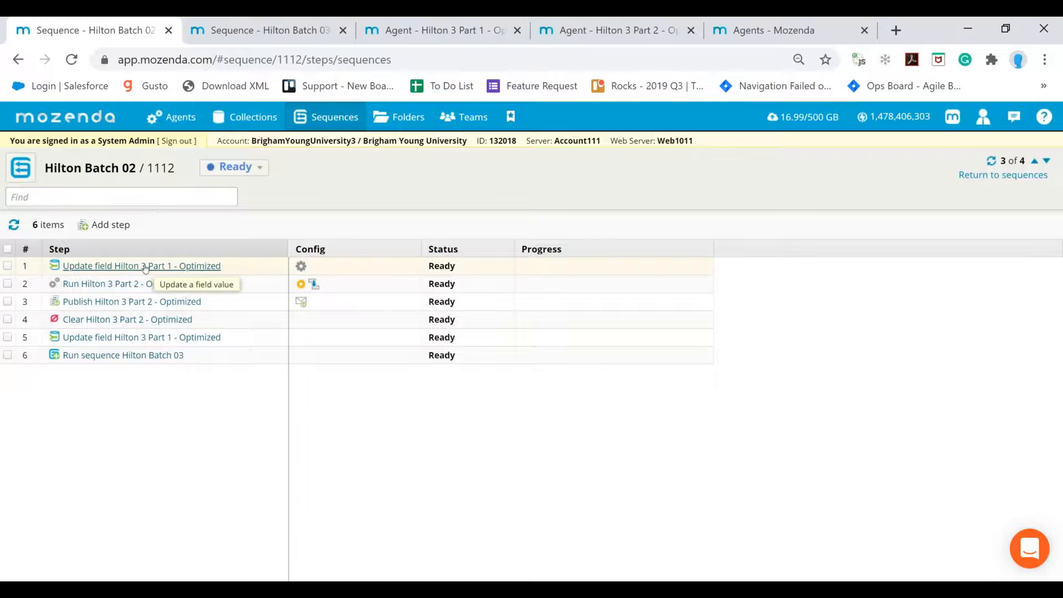
mouse_move(156, 270)
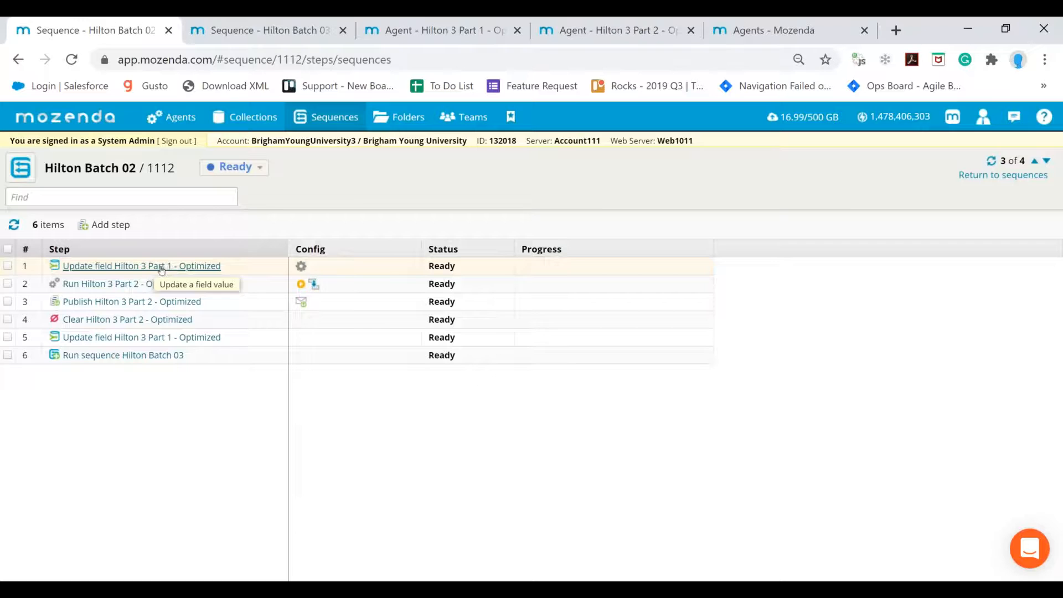
click(7, 266)
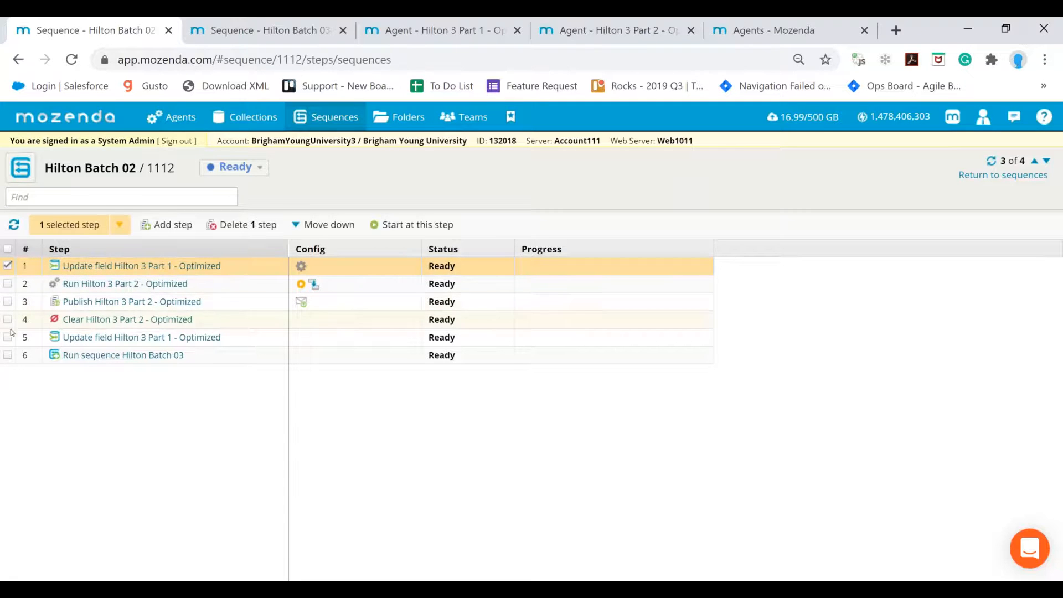
click(8, 341)
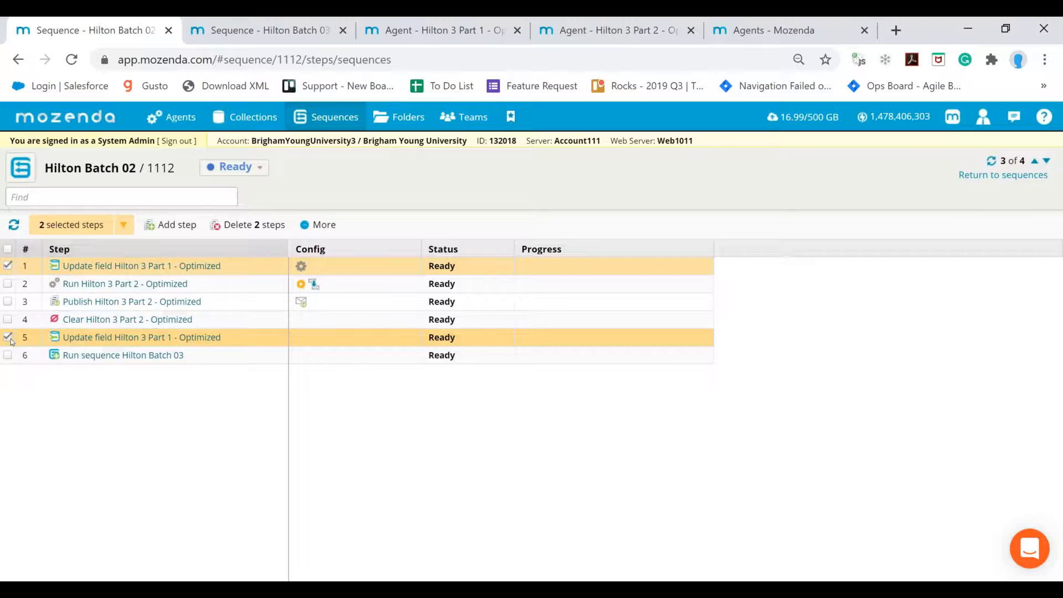
click(7, 337)
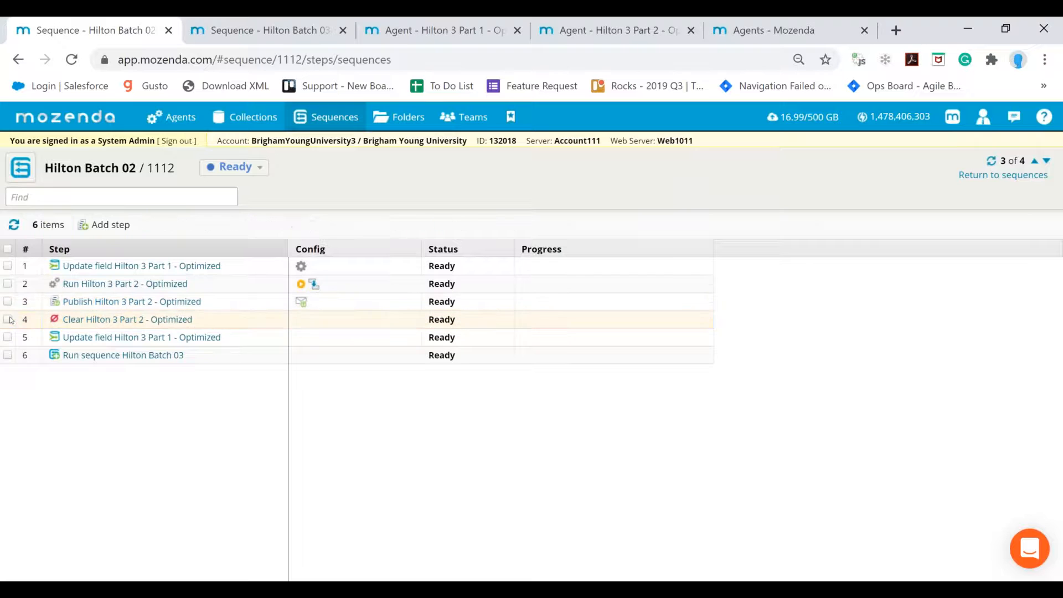
click(7, 354)
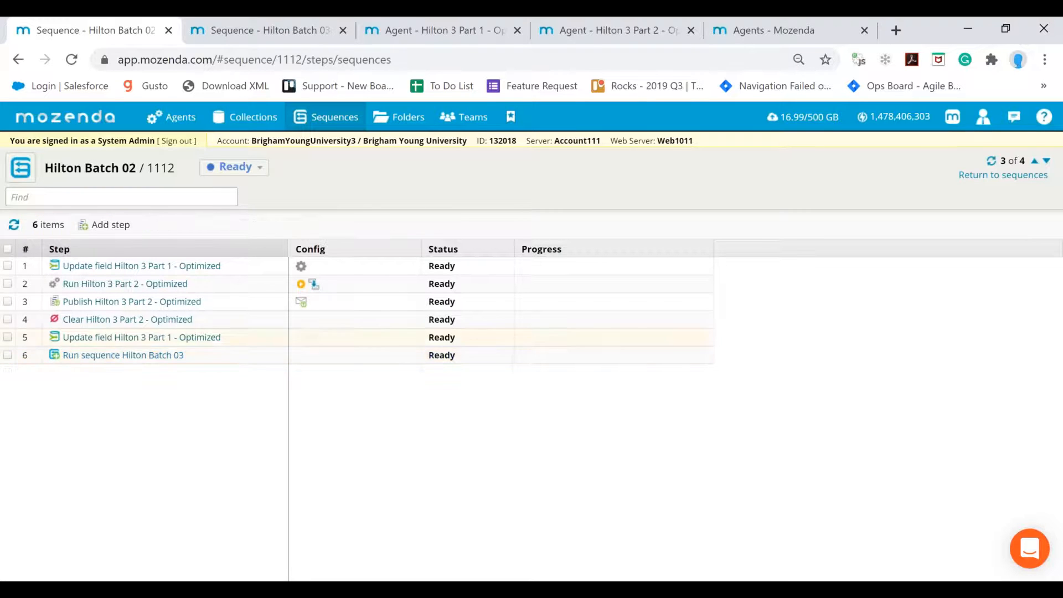
click(268, 30)
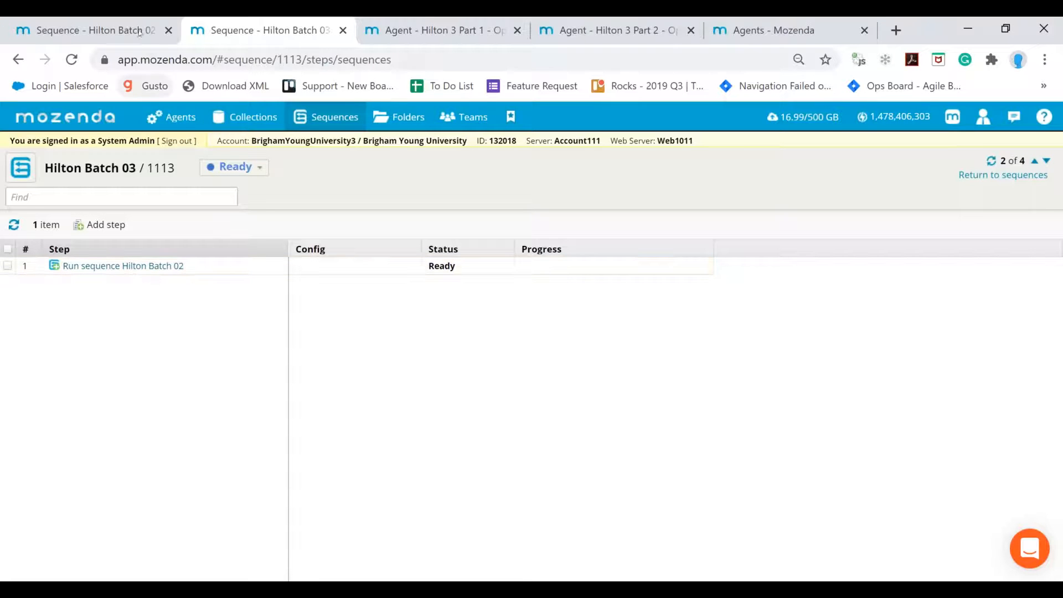
Compare the Batch 02 and Batch 03 sequences, then reopen Hilton 3 Part 1's 395 hotel records.
click(95, 30)
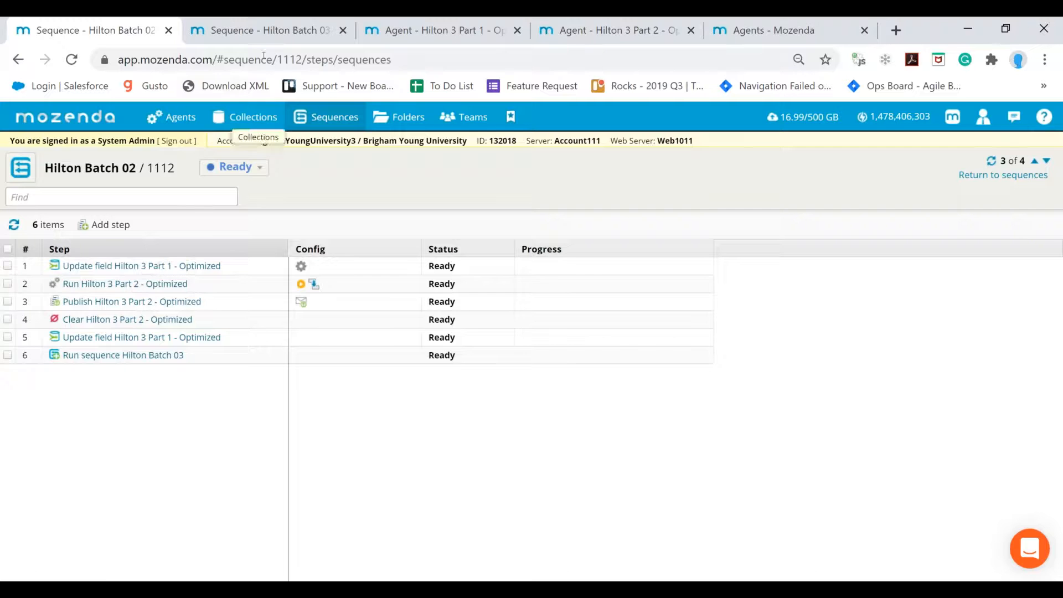
click(268, 30)
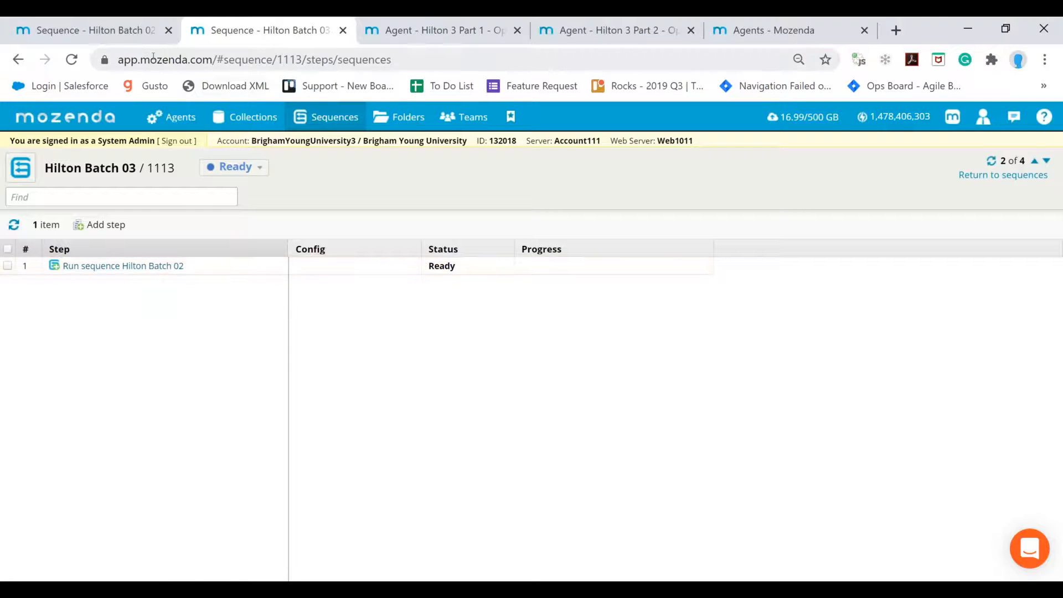
click(95, 29)
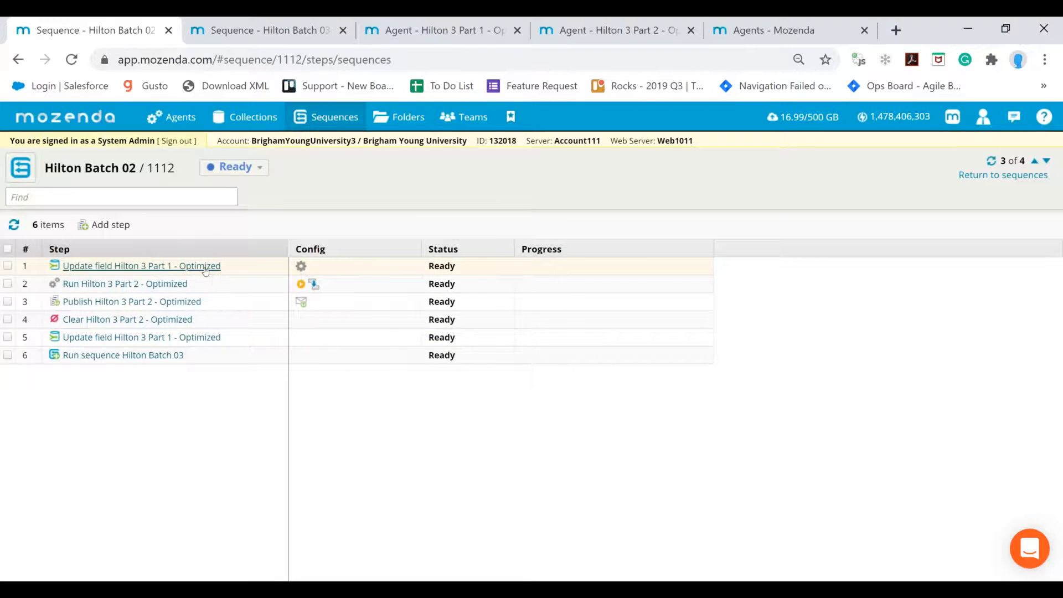
click(141, 265)
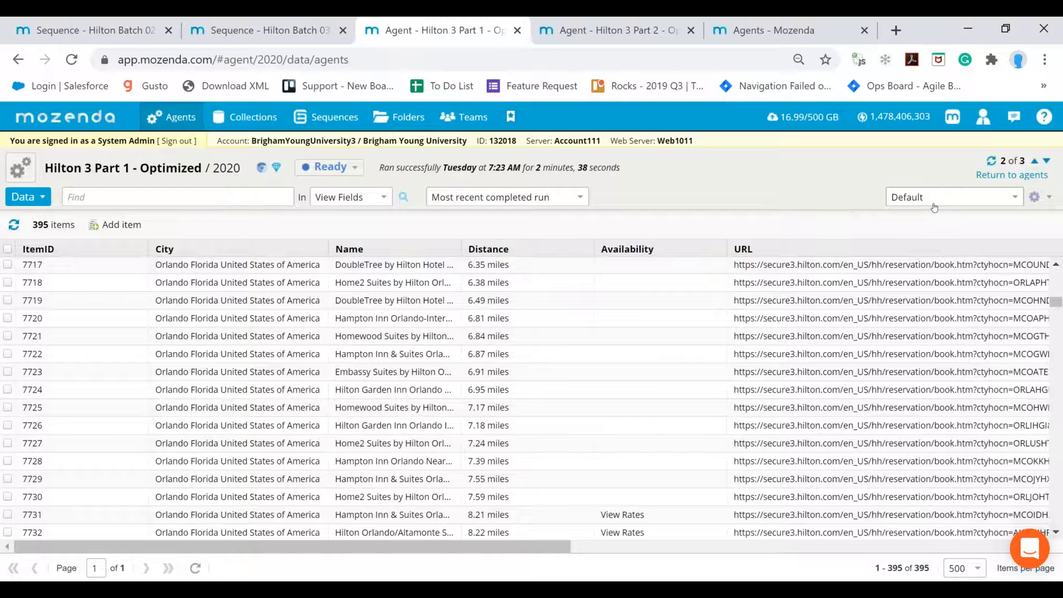
Filter Hilton 3 Part 1 data to the Not Started view, leaving 355 Not Processed records.
click(952, 197)
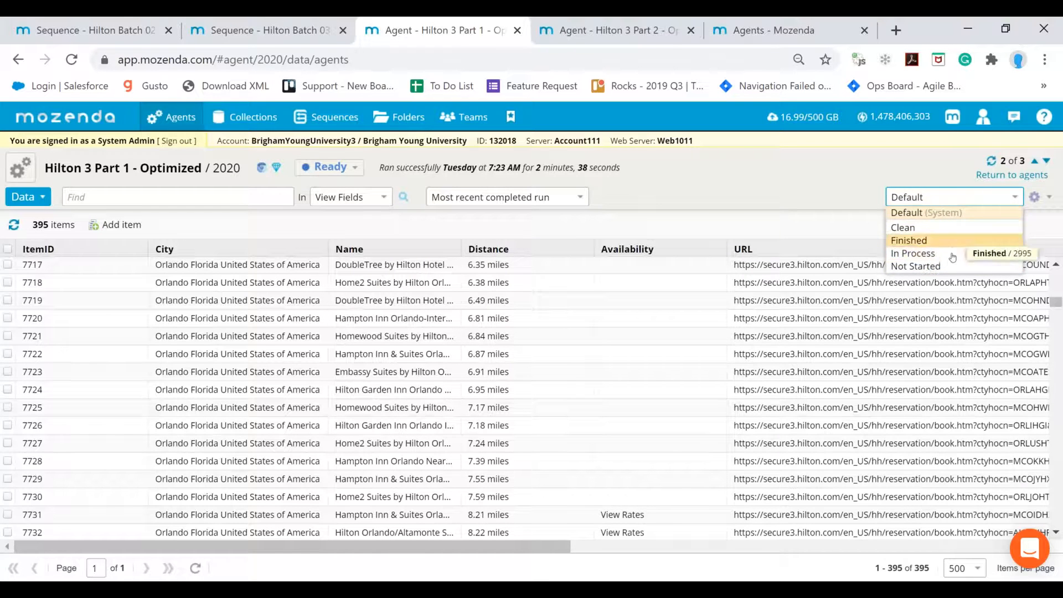
mouse_move(916, 265)
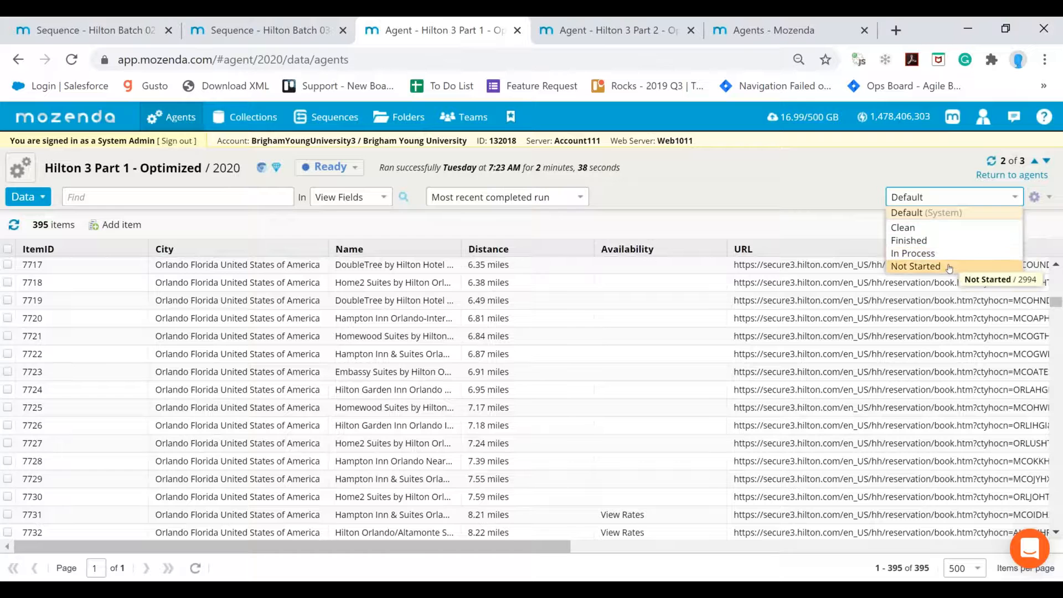
click(916, 266)
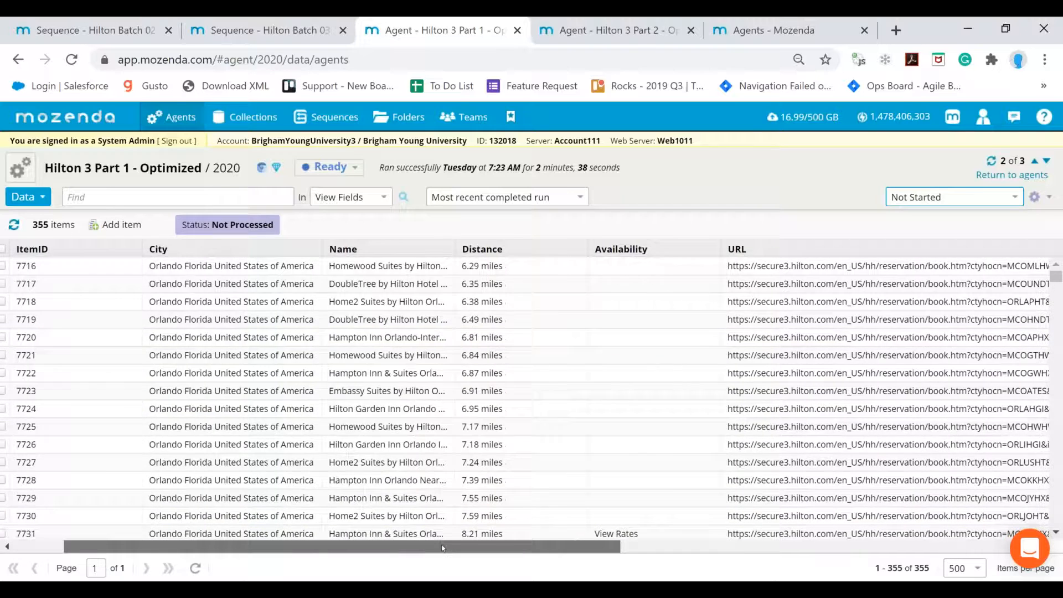
scroll(right, 3)
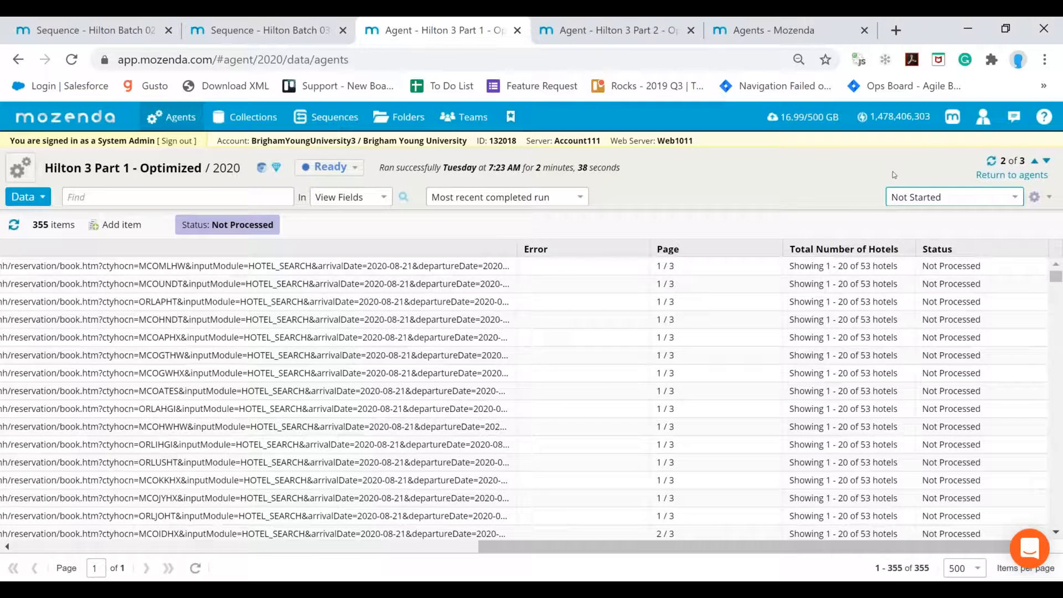
click(95, 29)
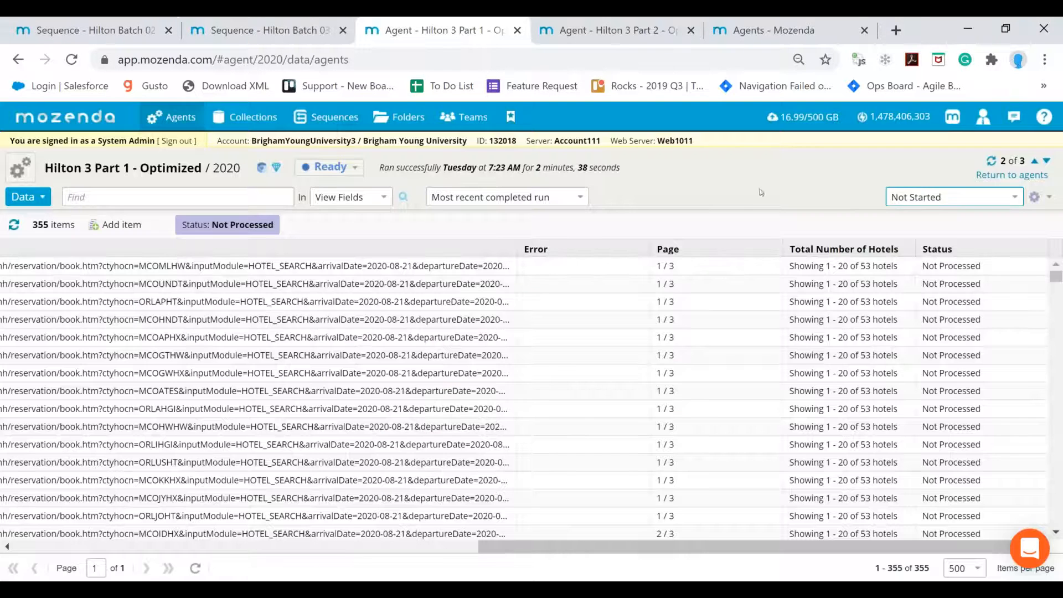
mouse_move(473, 117)
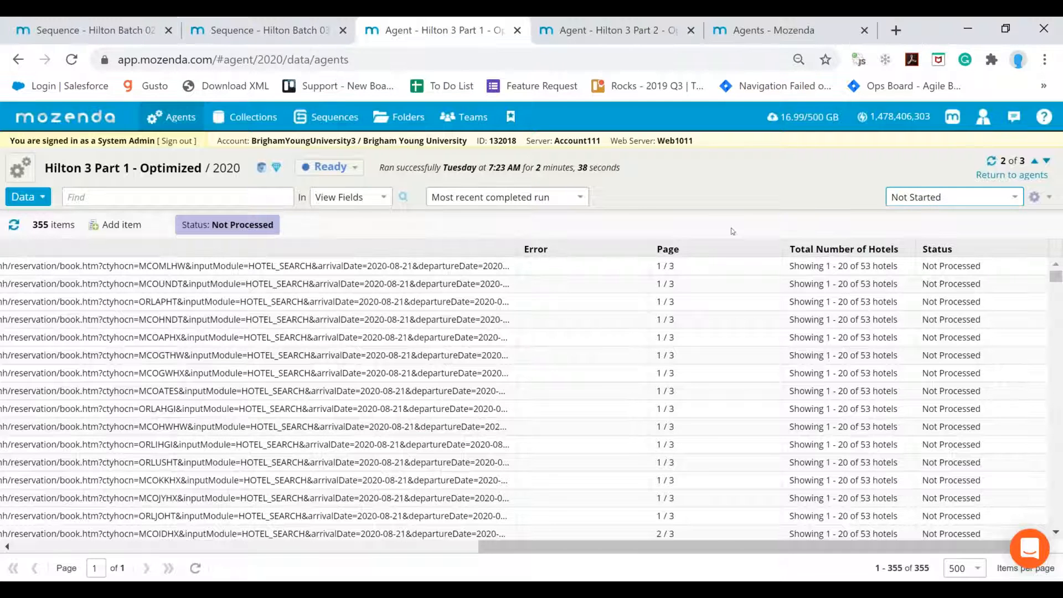
click(271, 302)
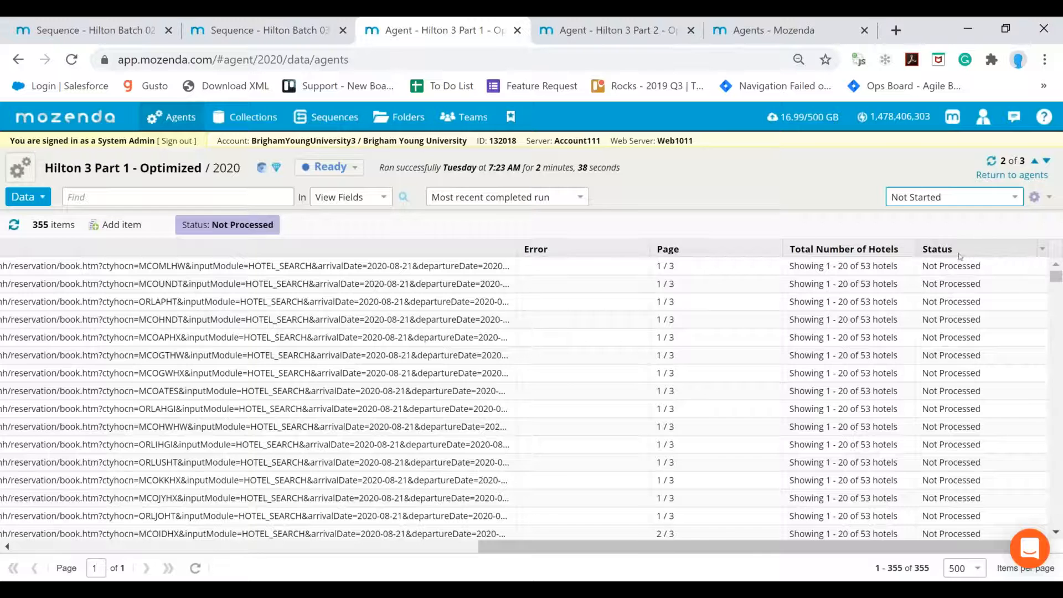
click(949, 197)
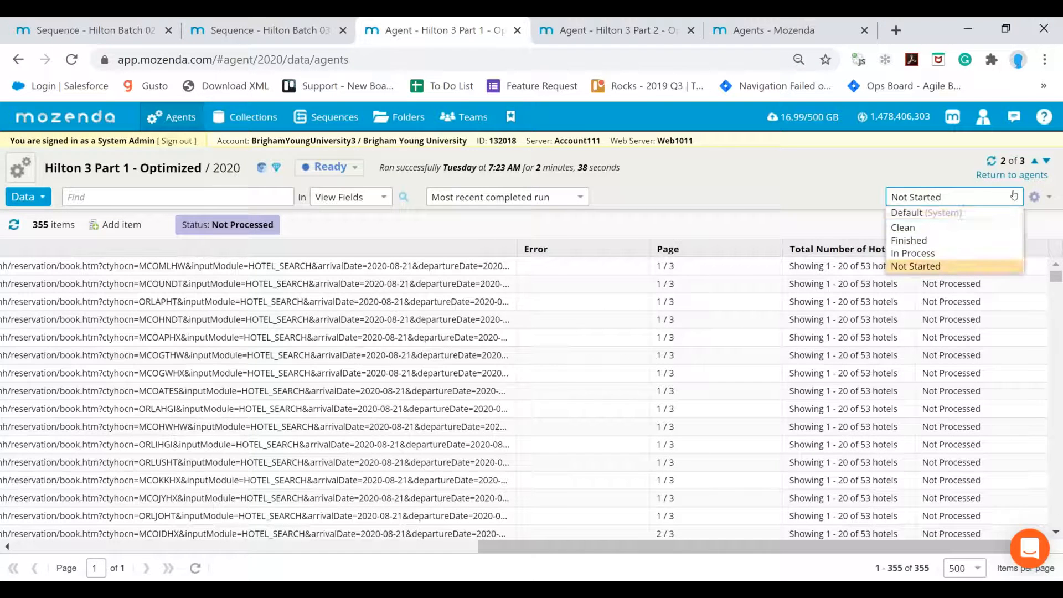
mouse_move(913, 253)
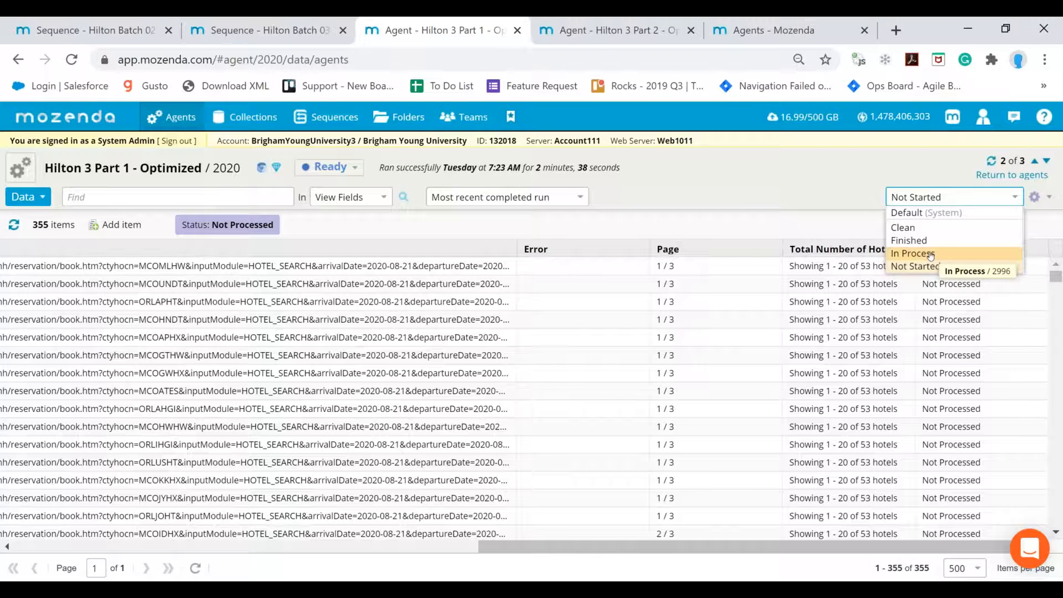
Check the empty In Process view, then view Batch 02's first update-step settings.
click(912, 253)
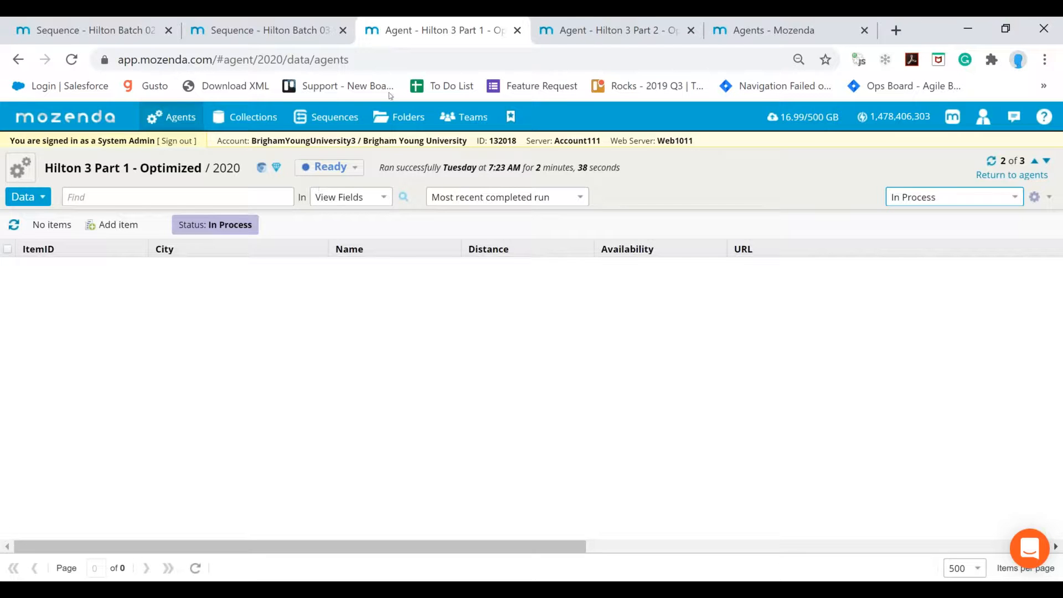
mouse_move(94, 30)
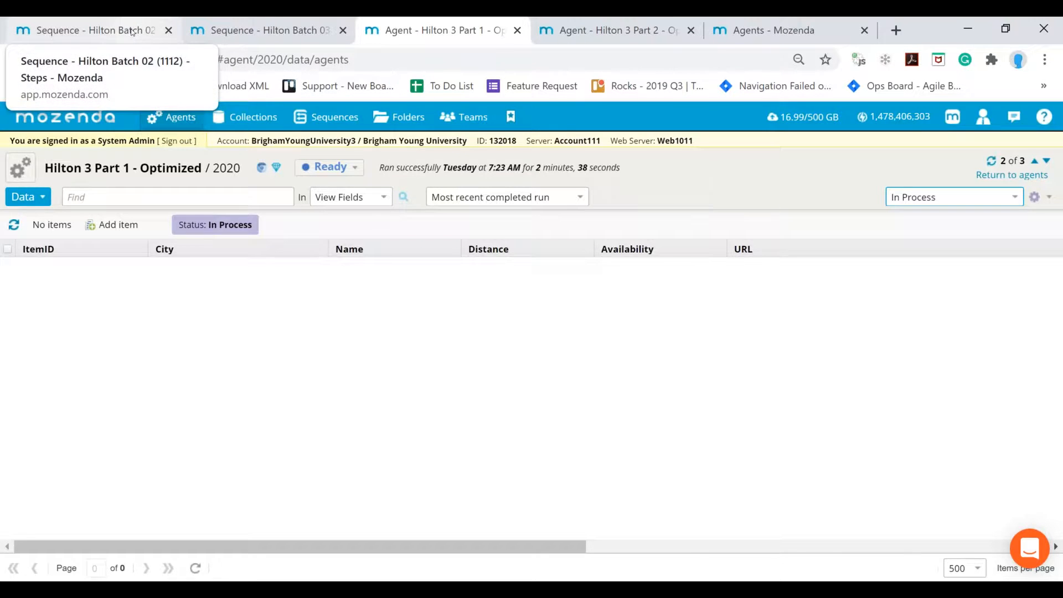
click(95, 30)
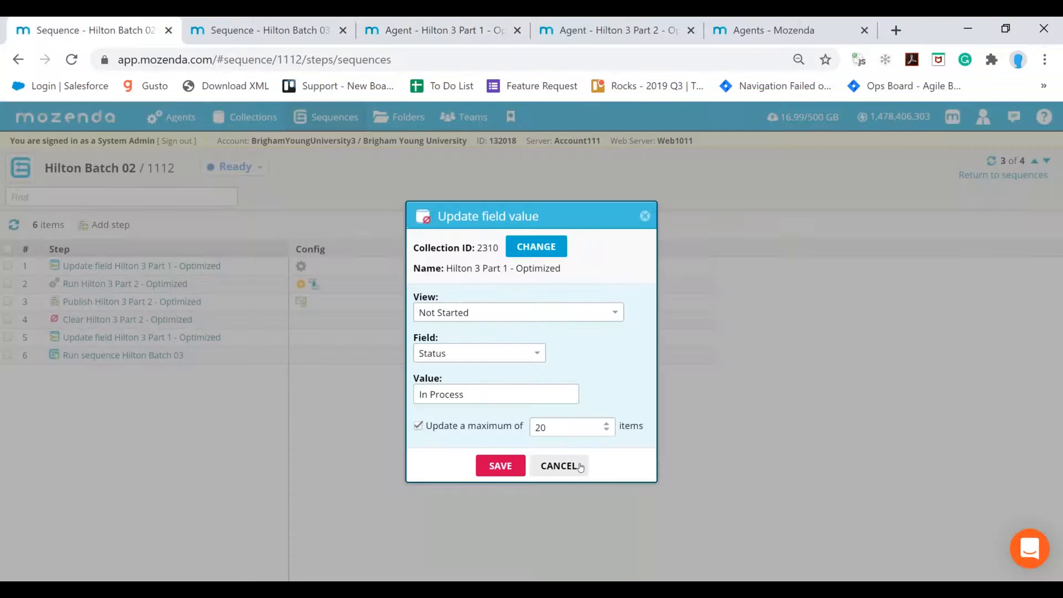
Cancel the update-step settings, confirm In Process is still empty, and return to Batch 02.
click(559, 466)
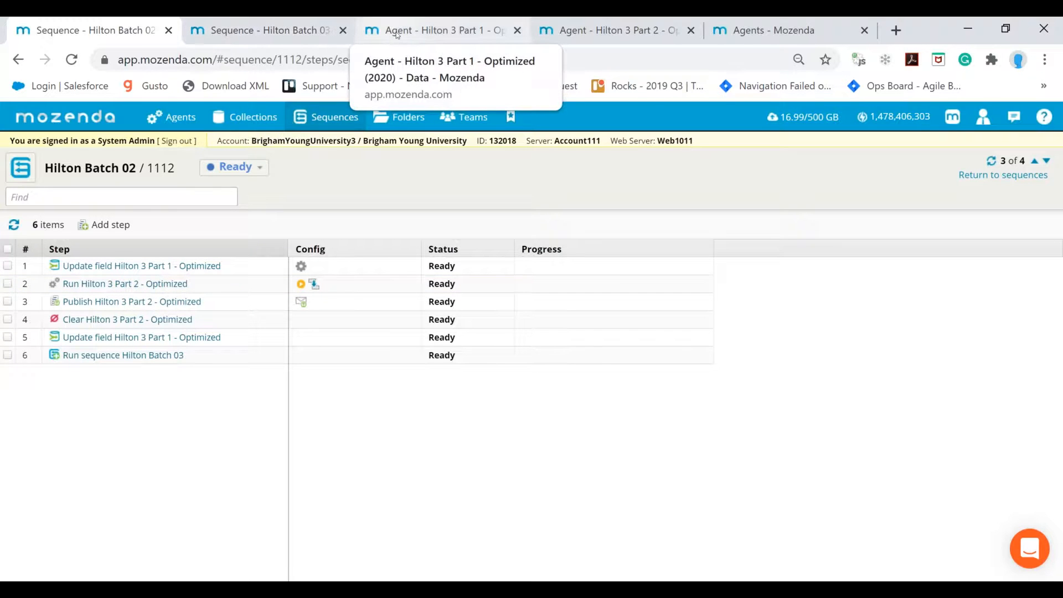
click(441, 30)
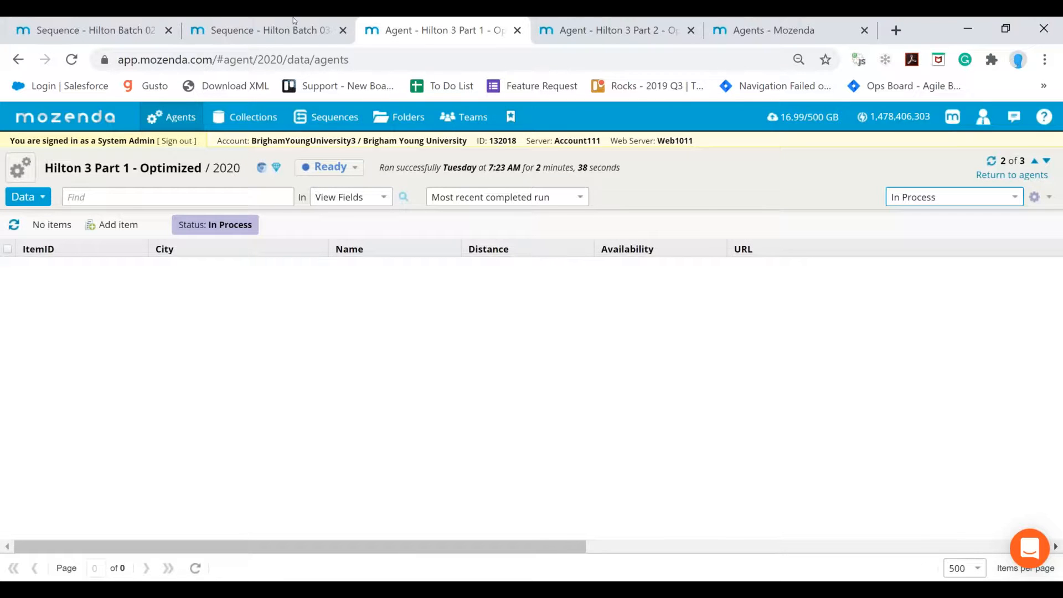
click(88, 29)
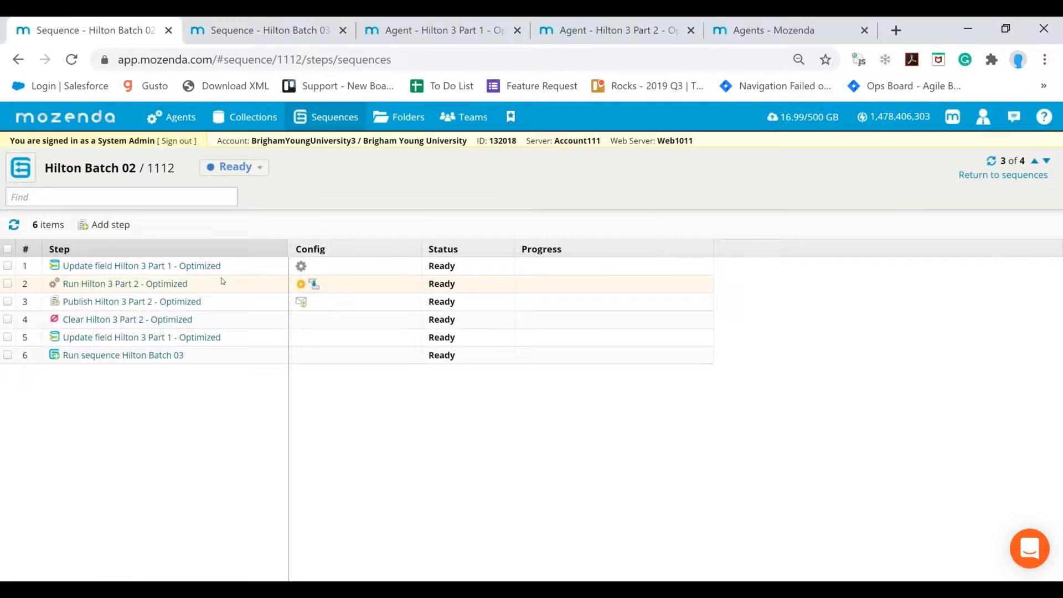
mouse_move(188, 311)
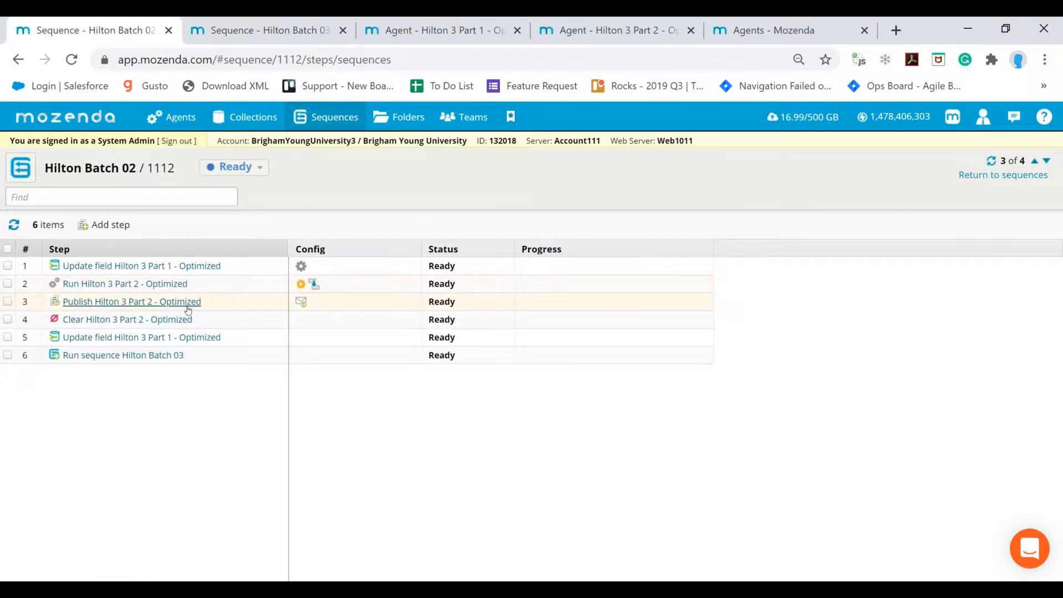
mouse_move(127, 319)
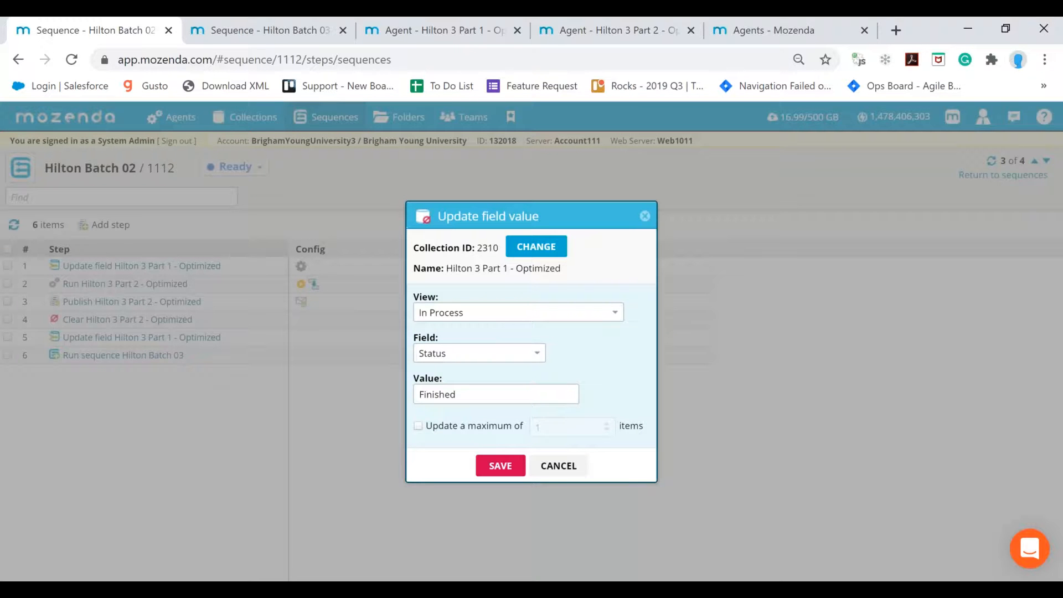
mouse_move(409, 385)
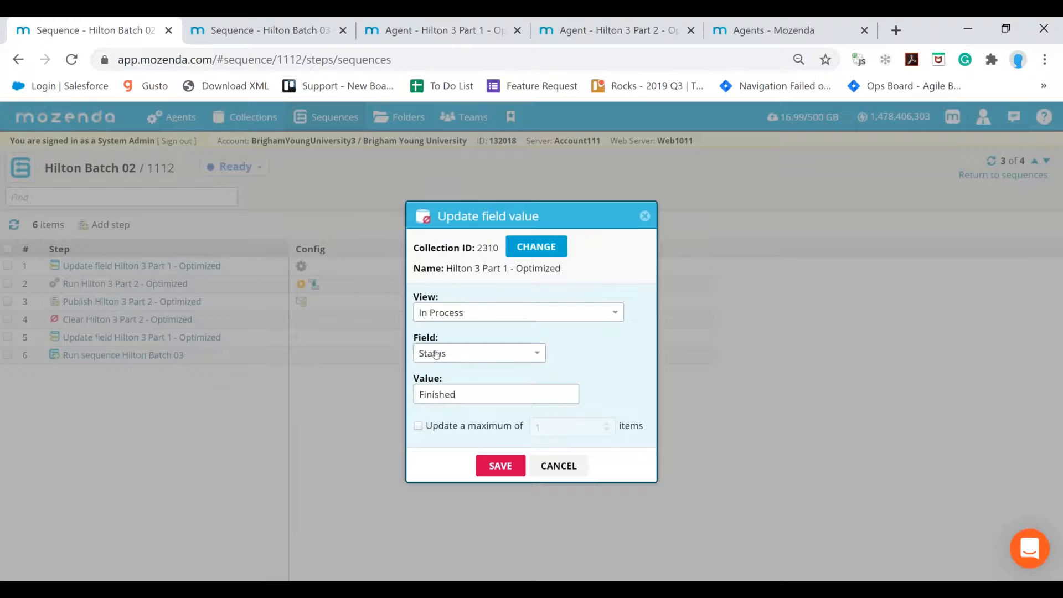
mouse_move(502, 311)
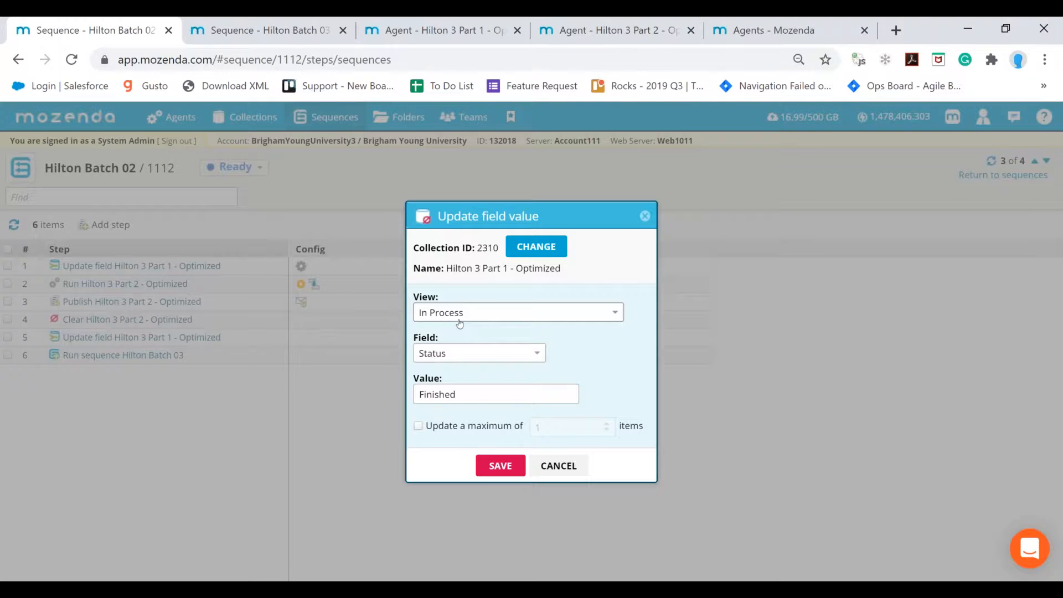
click(441, 30)
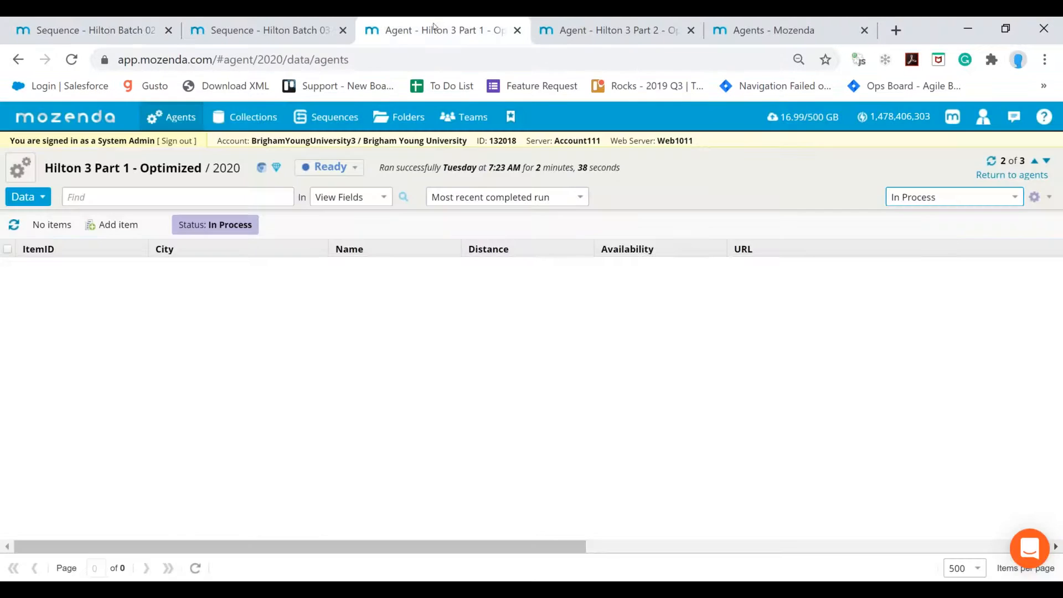
click(950, 197)
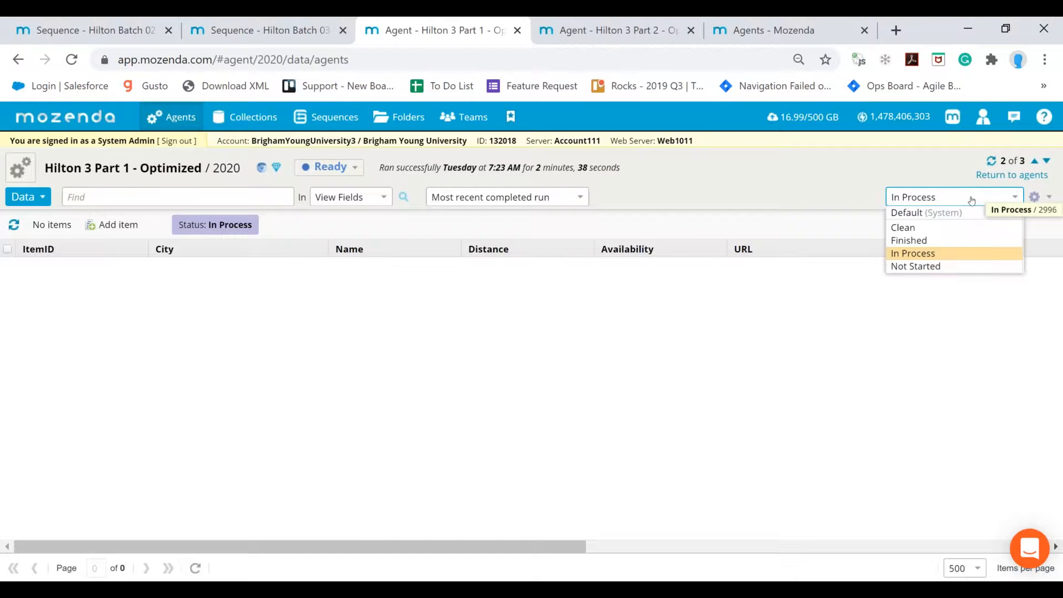
click(909, 240)
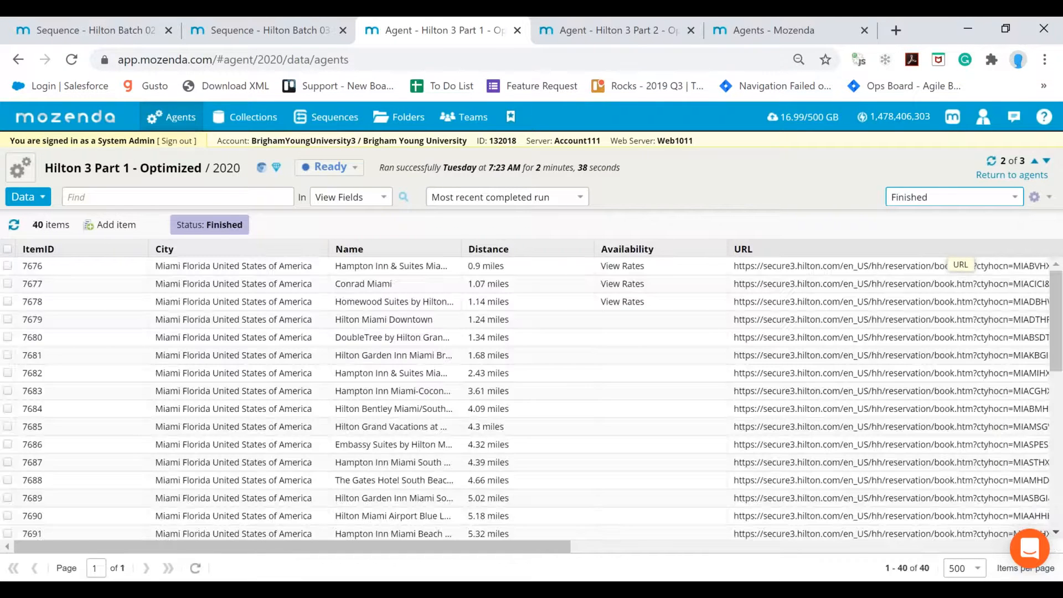
scroll(right, 3)
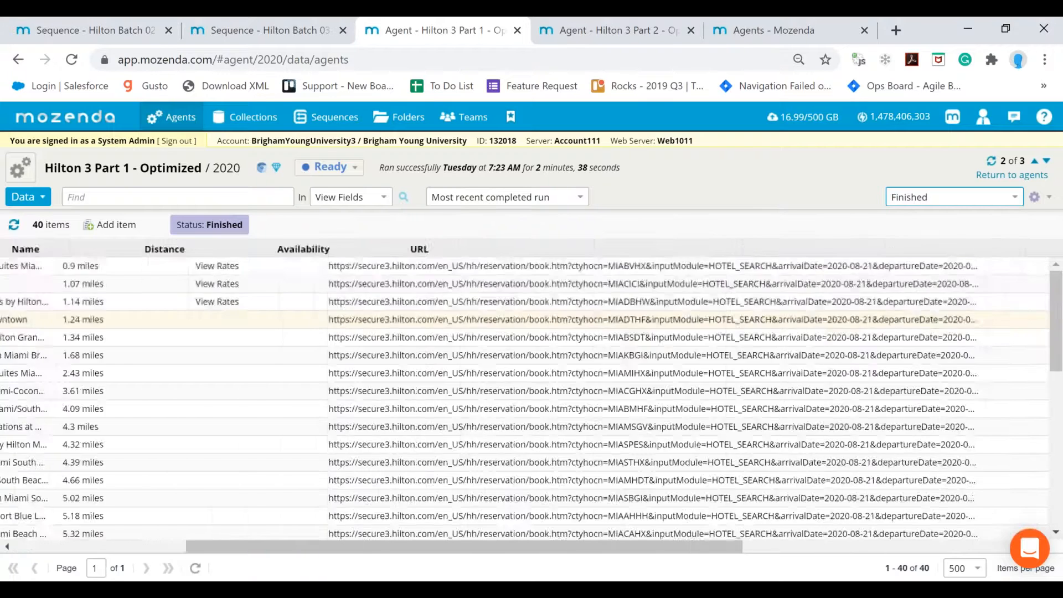
scroll(right, 3)
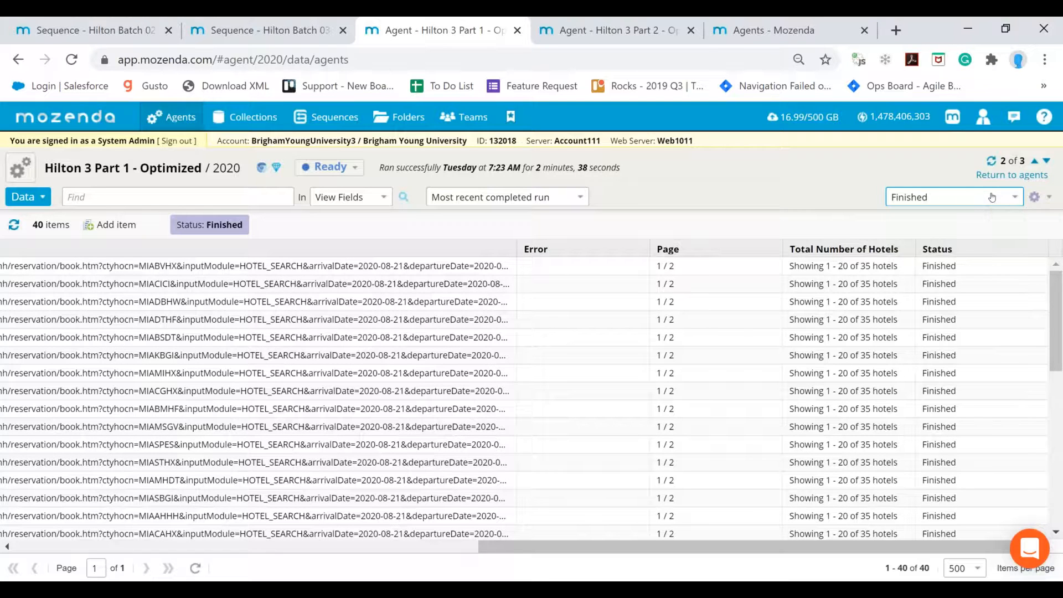
click(949, 196)
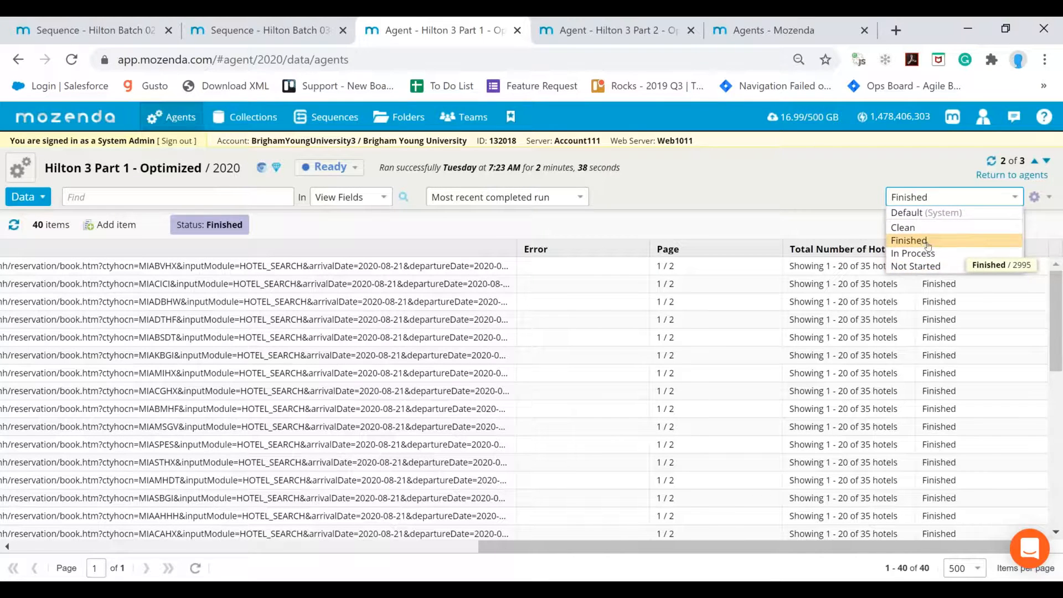
mouse_move(912, 253)
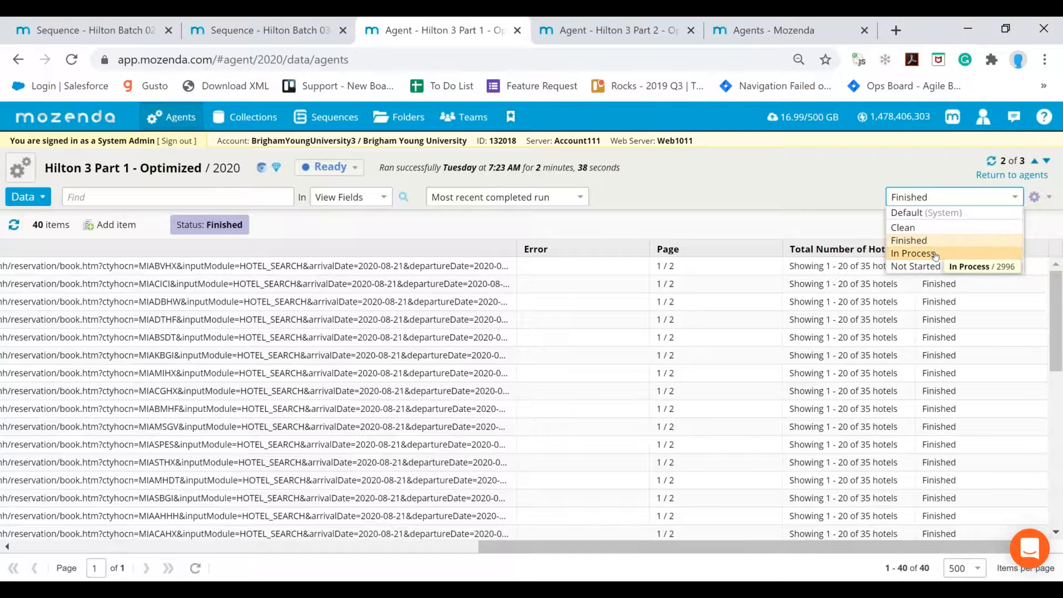
mouse_move(926, 213)
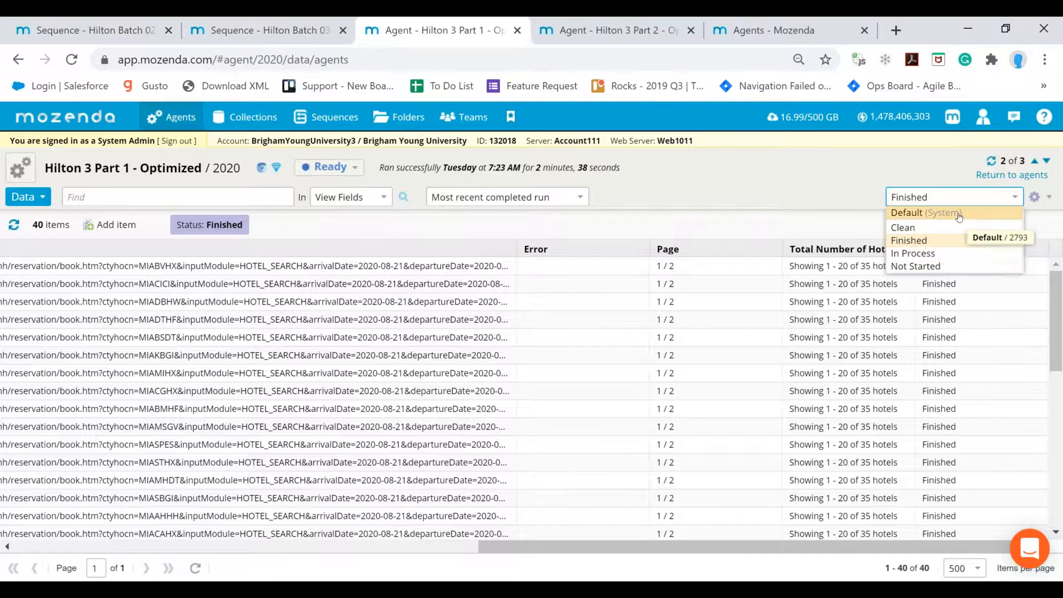
click(924, 212)
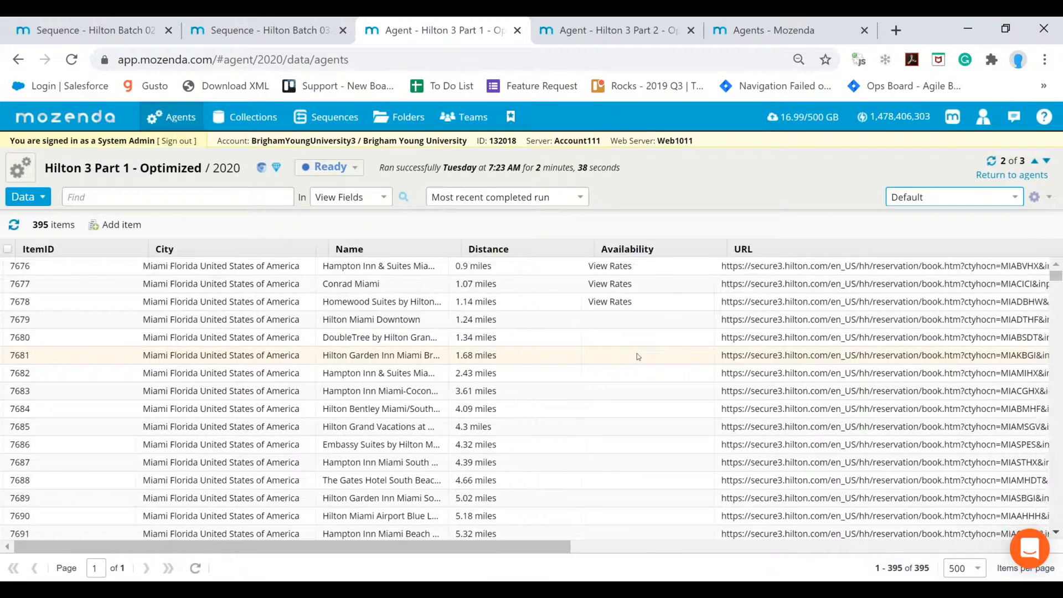
scroll(right, 3)
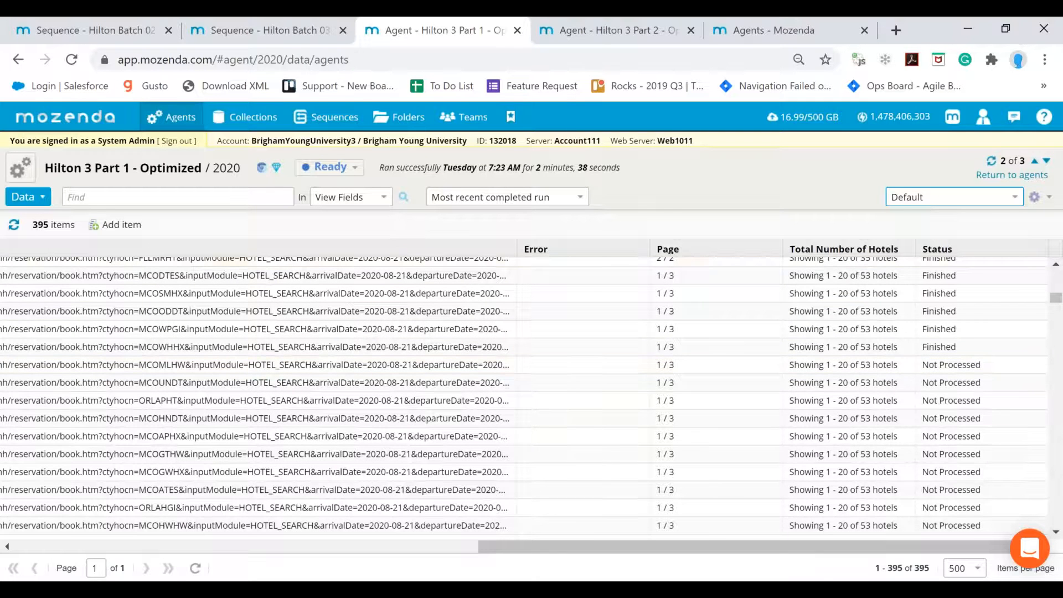
click(334, 116)
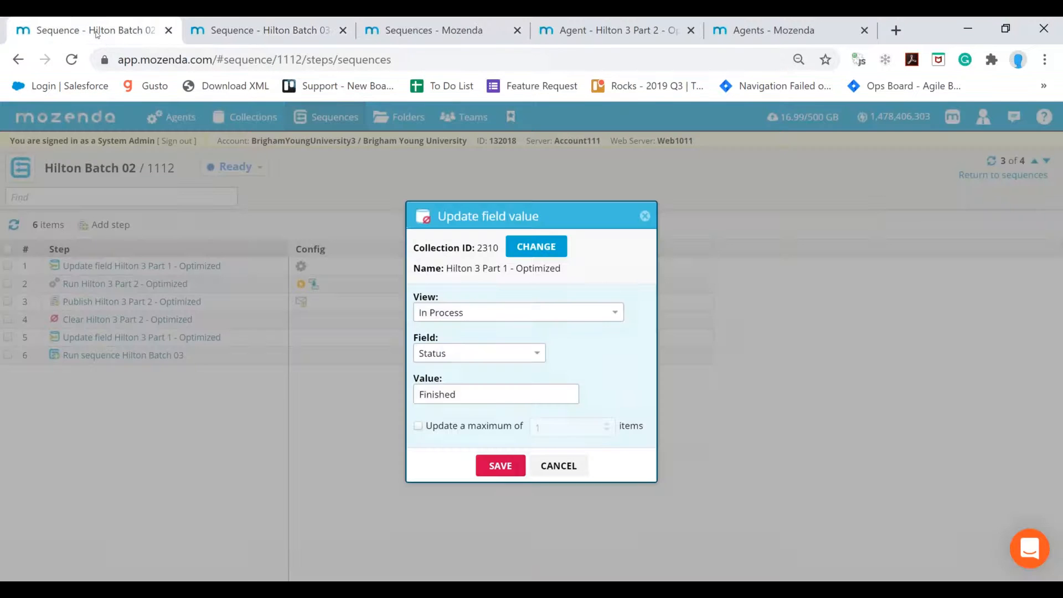
Cancel the update-step dialog and return to Hilton Batch 02's six Ready steps.
click(559, 465)
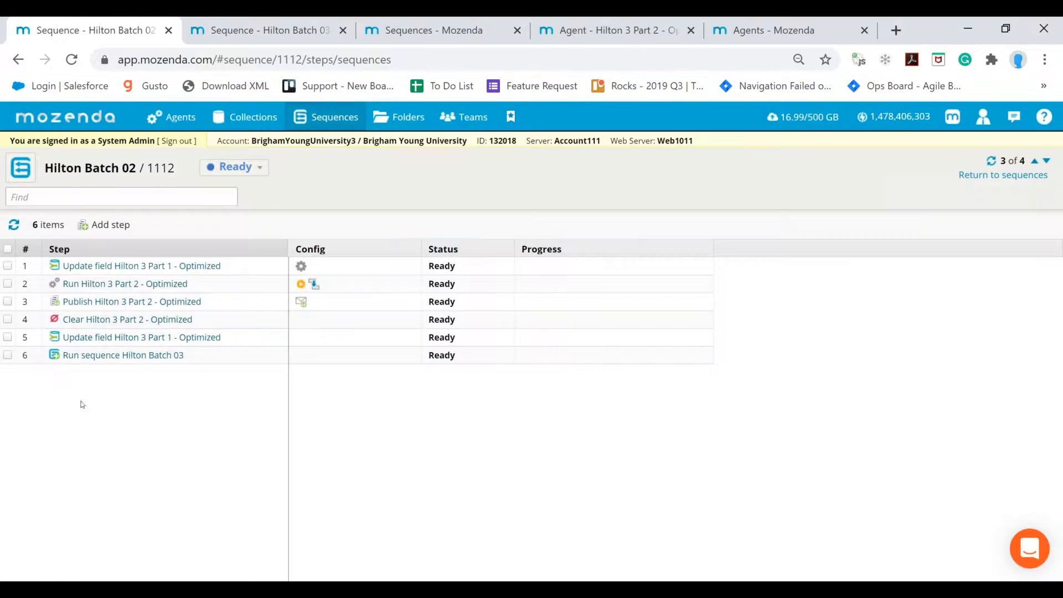
mouse_move(97, 360)
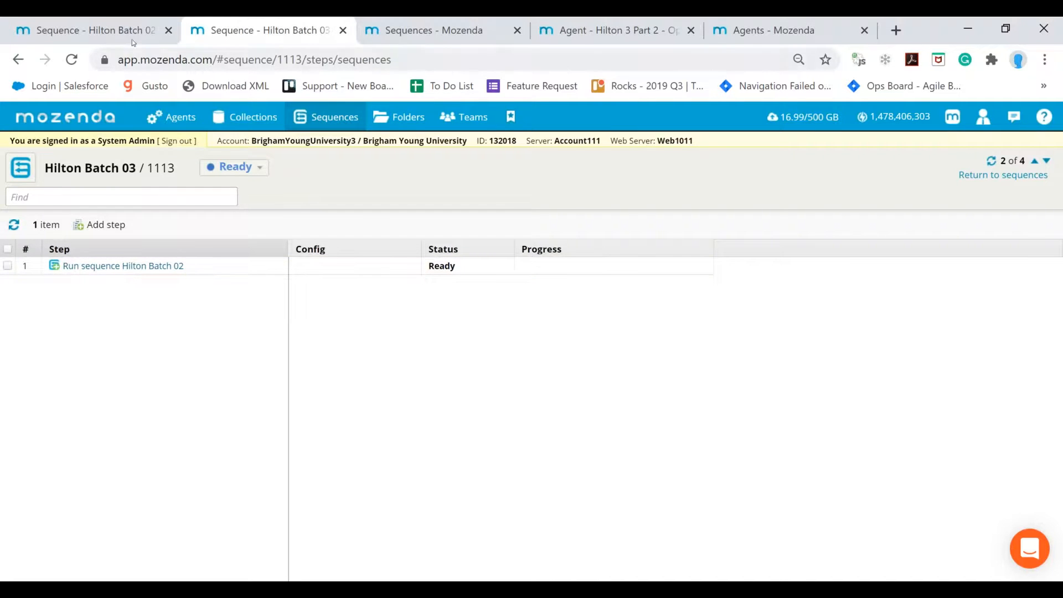
click(95, 30)
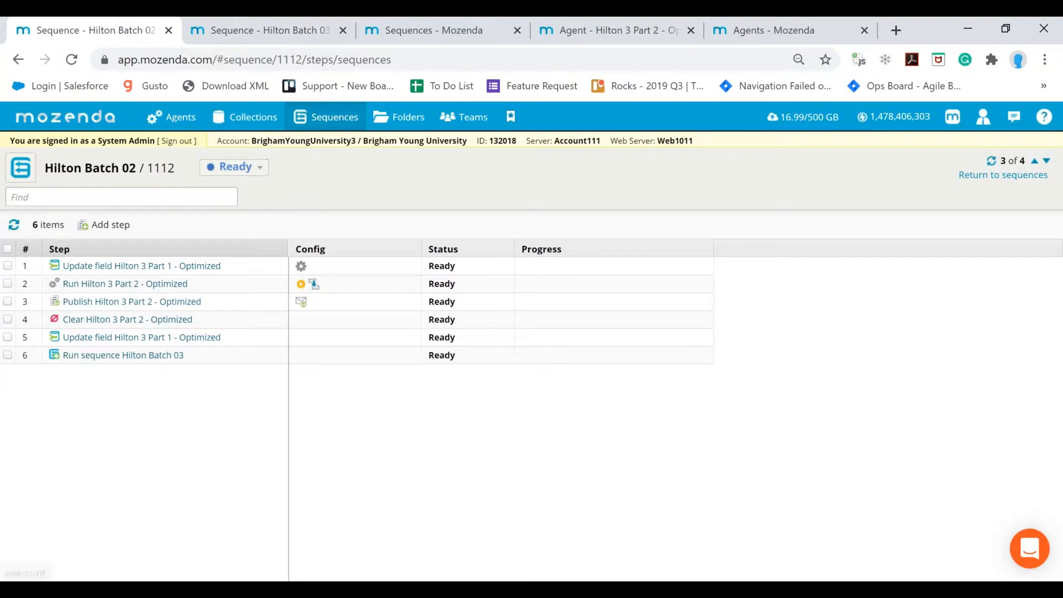
Open the bookmarked Hilton 3 Part 1 agent from the Hilton sequences list.
click(234, 167)
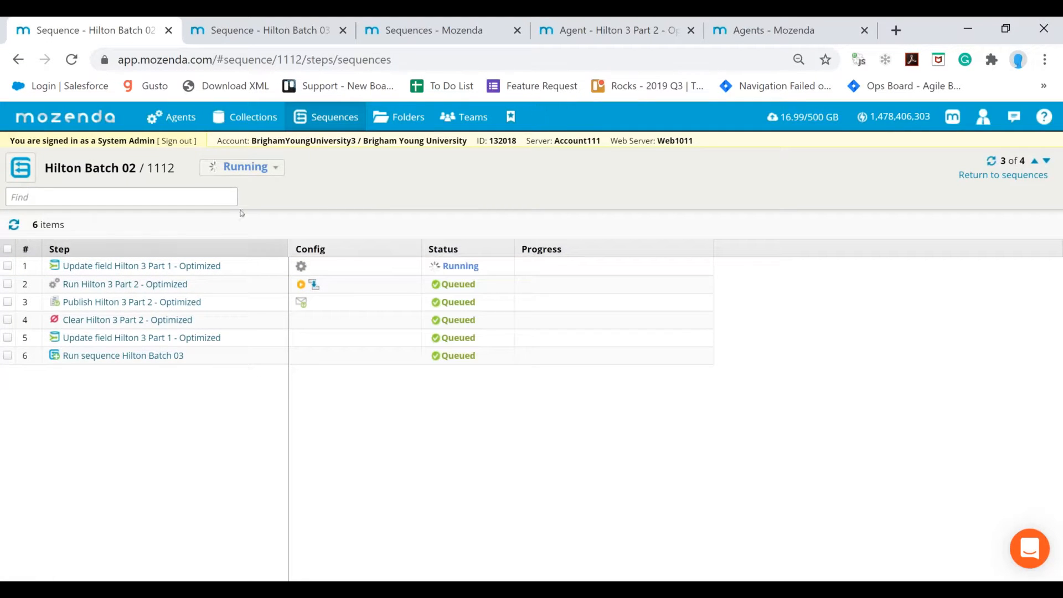
mouse_move(300, 265)
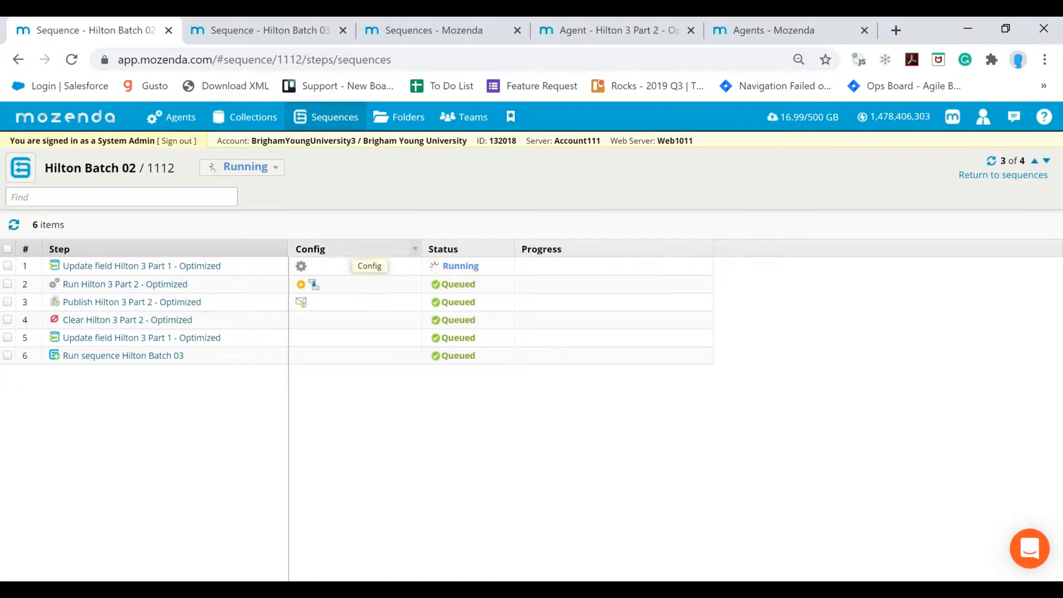
mouse_move(550, 43)
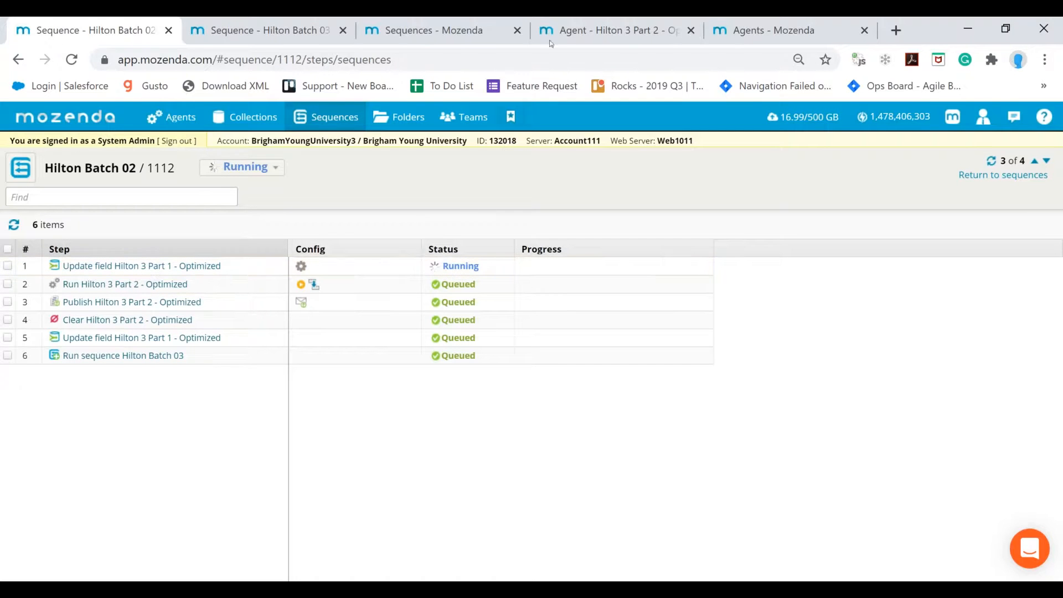
click(433, 30)
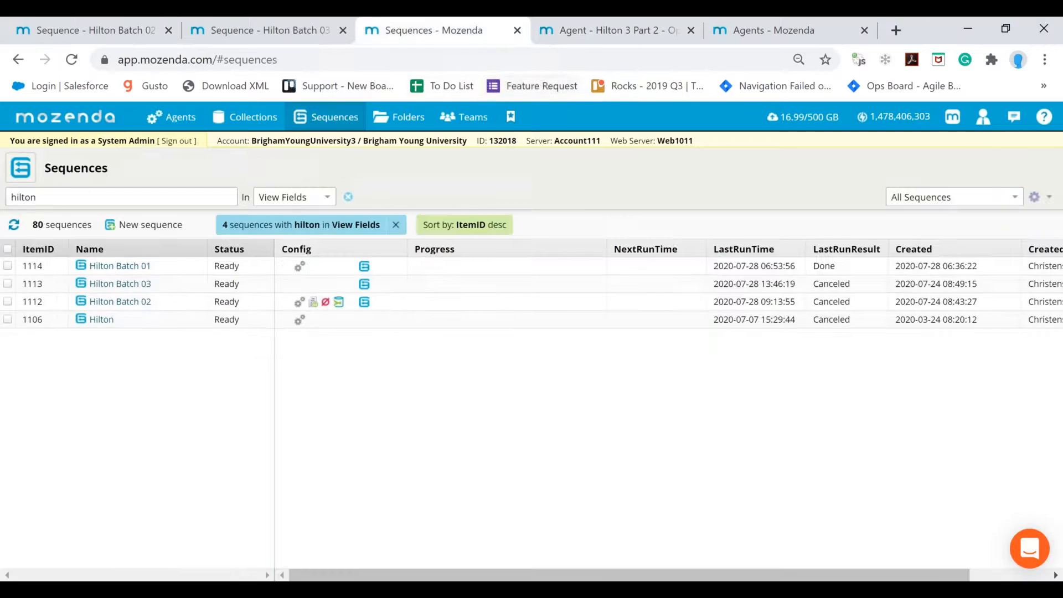
click(511, 117)
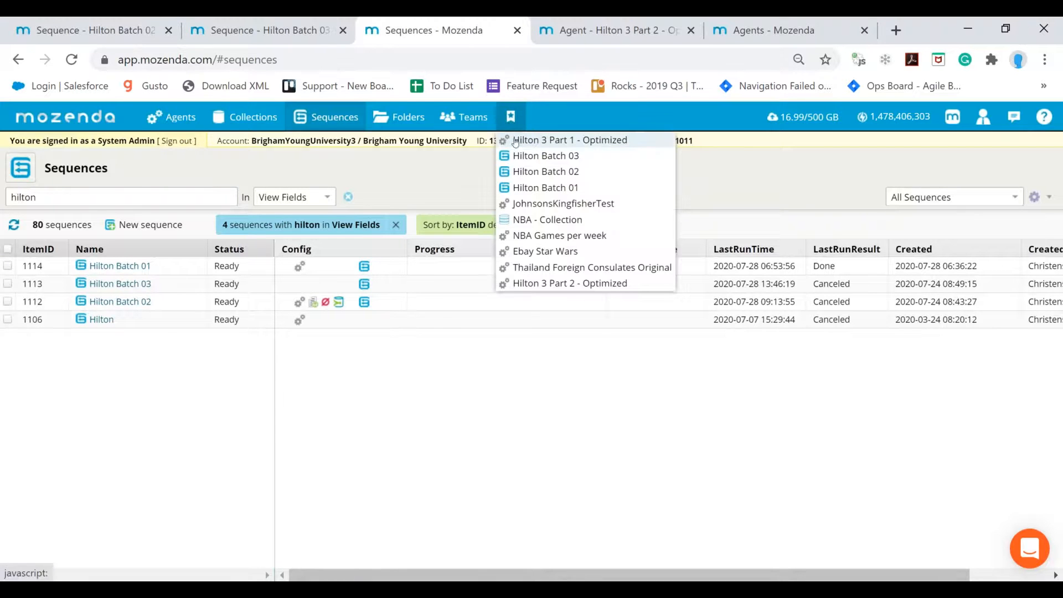
click(570, 140)
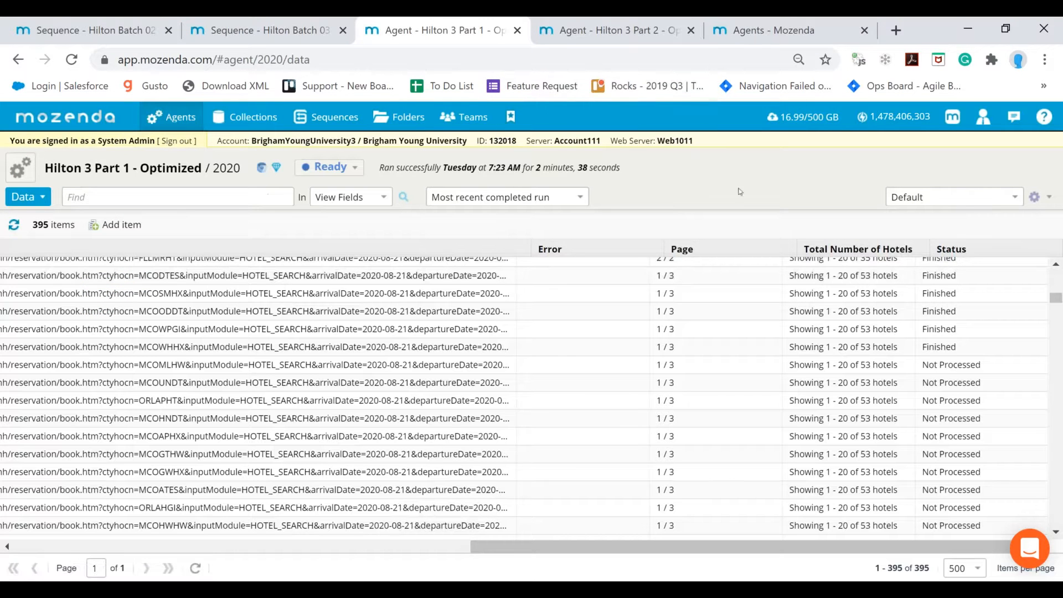
Switch the agent's data view from Not Started to In Process, now holding 20 records.
click(952, 196)
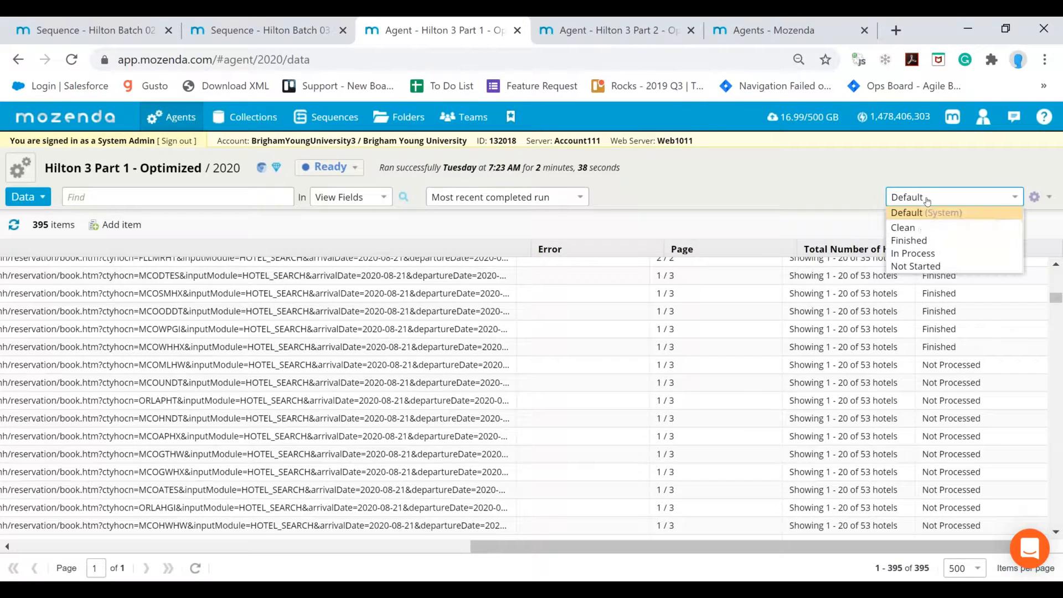
mouse_move(913, 253)
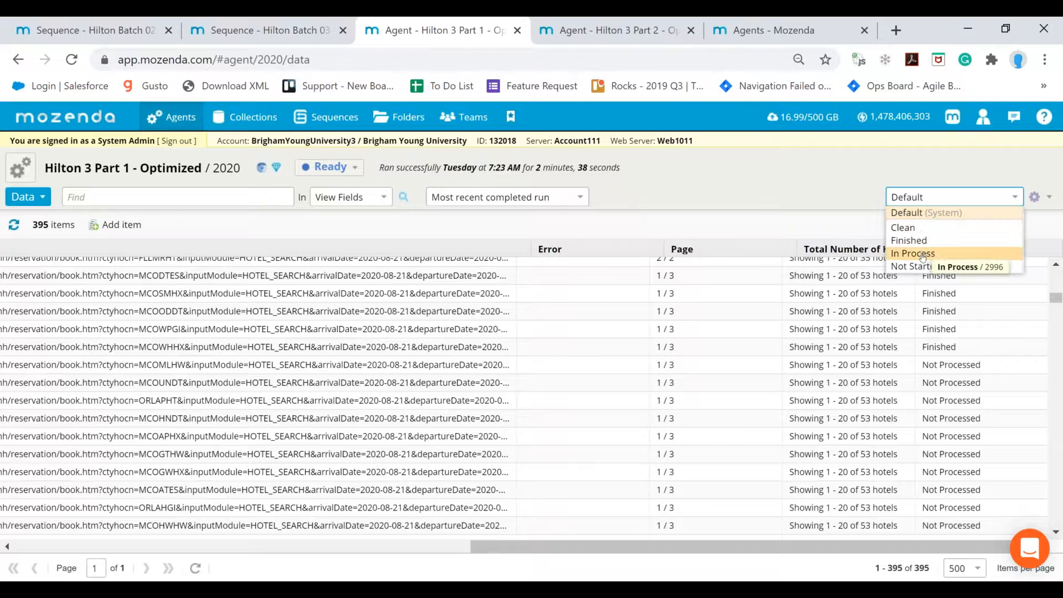
click(916, 266)
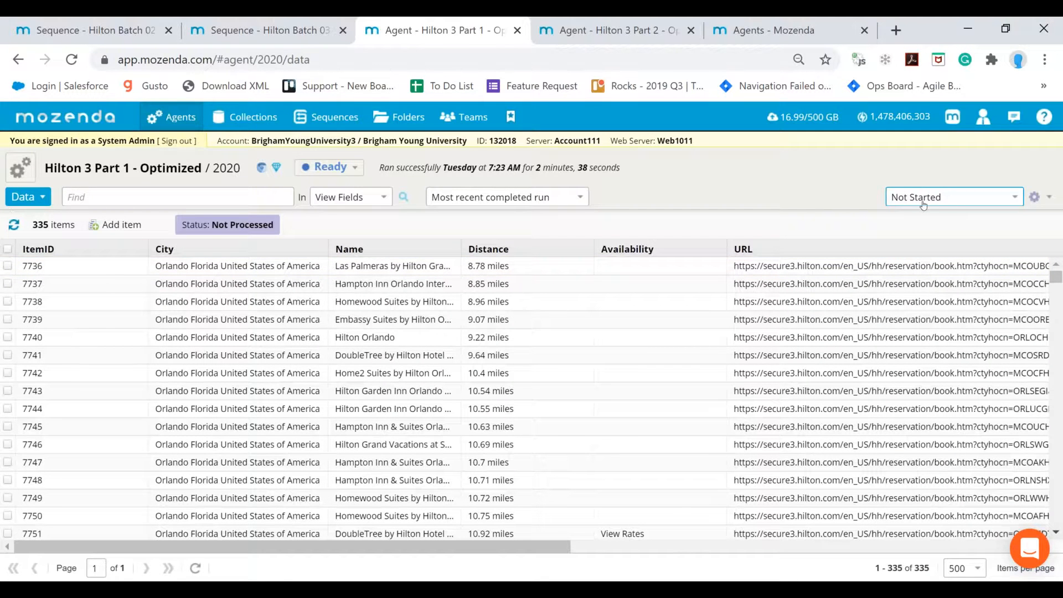
click(953, 196)
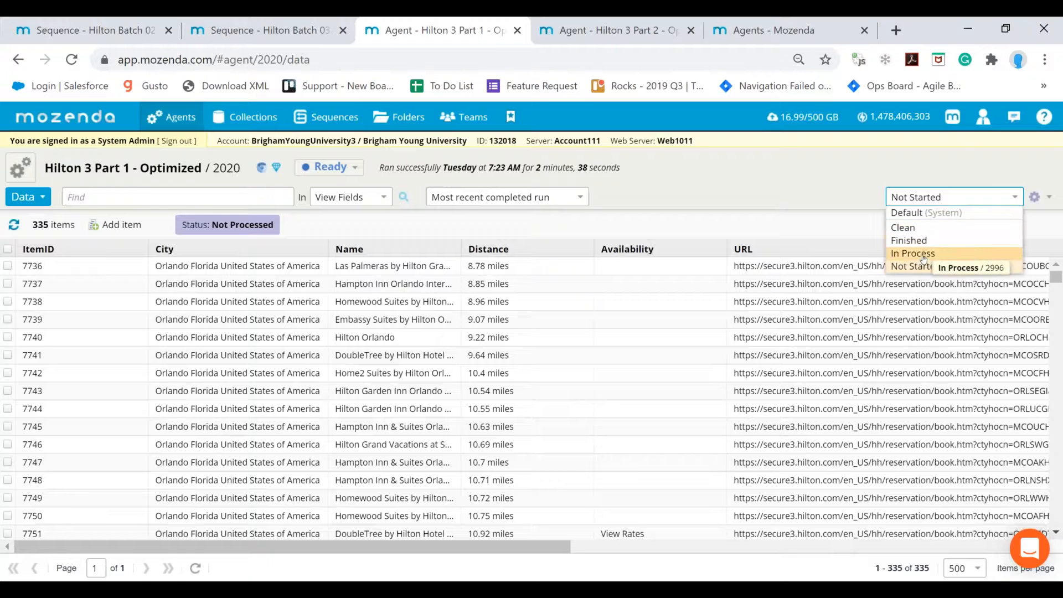
click(912, 253)
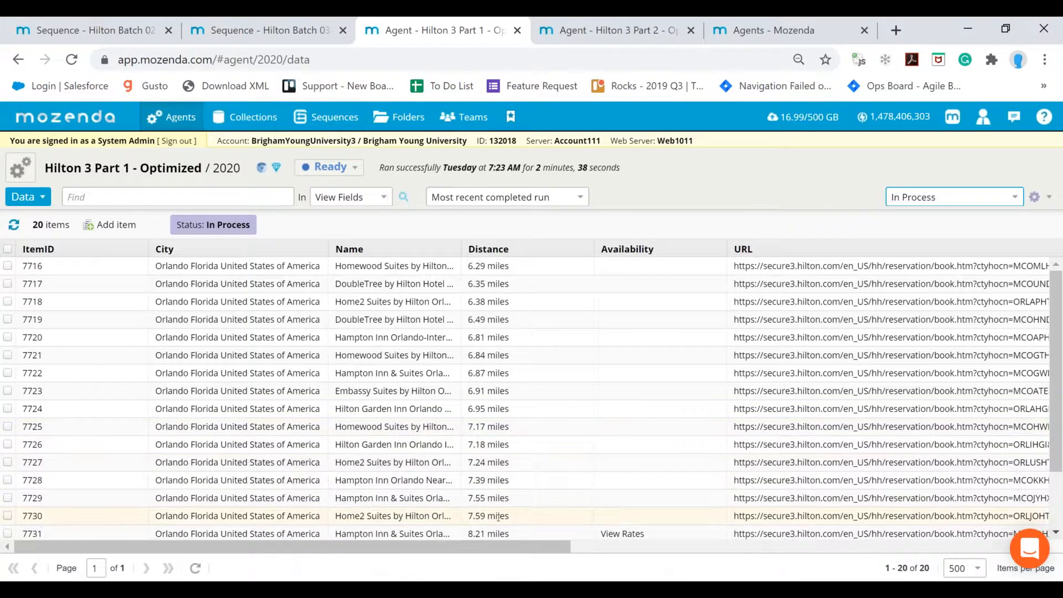
scroll(right, 3)
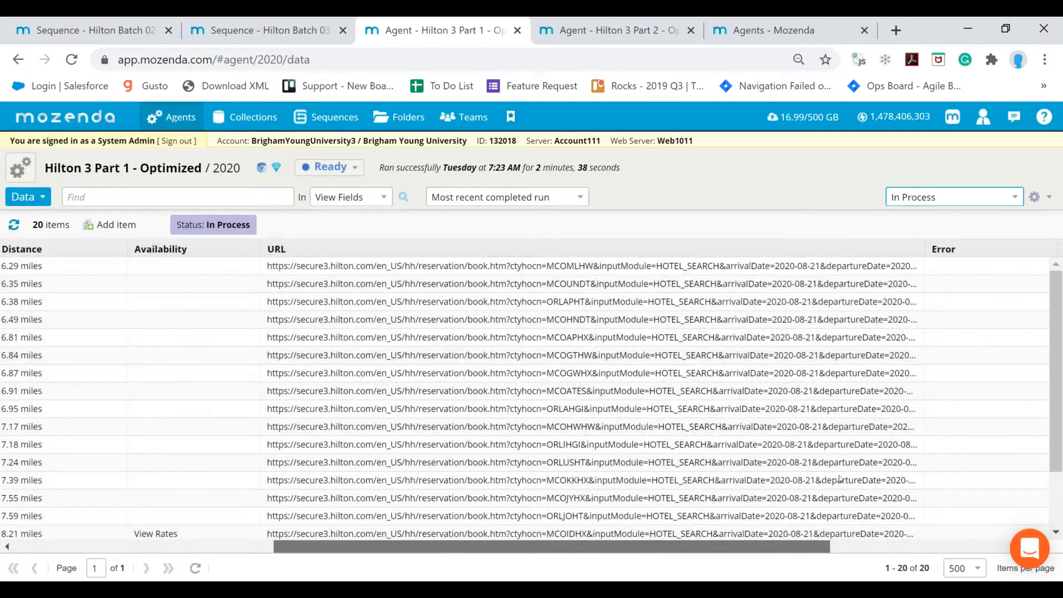
scroll(right, 3)
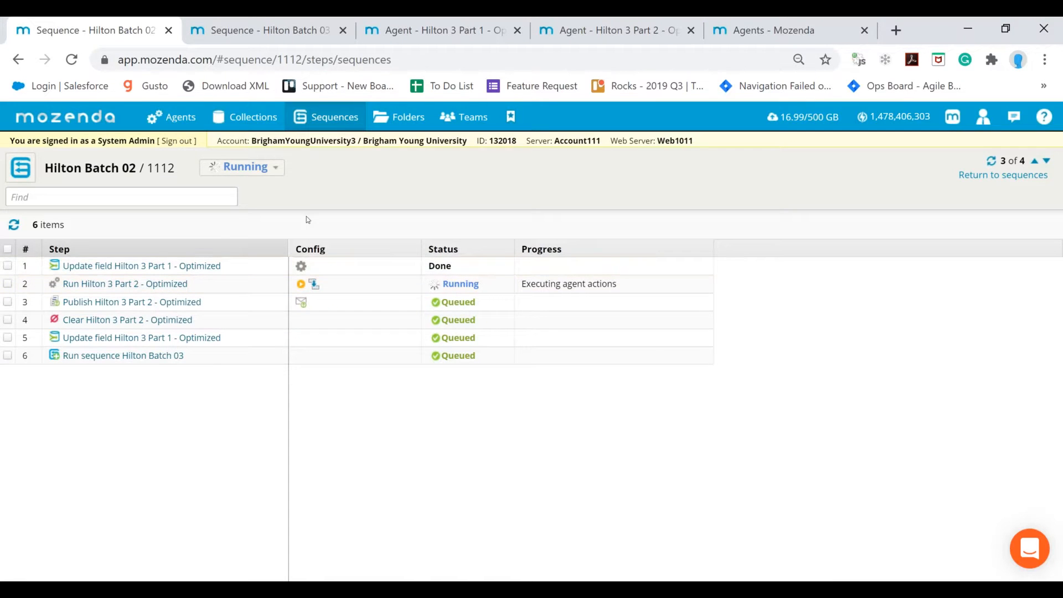
Open the Hilton 3 Part 2 agent's Jobs list, showing 323 jobs with one error.
click(614, 30)
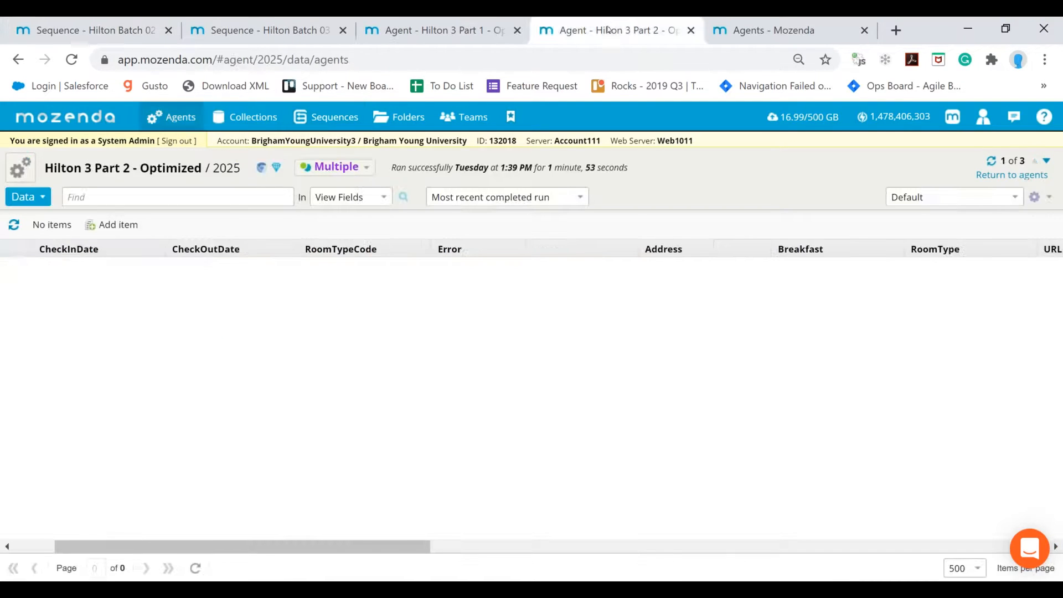
click(505, 196)
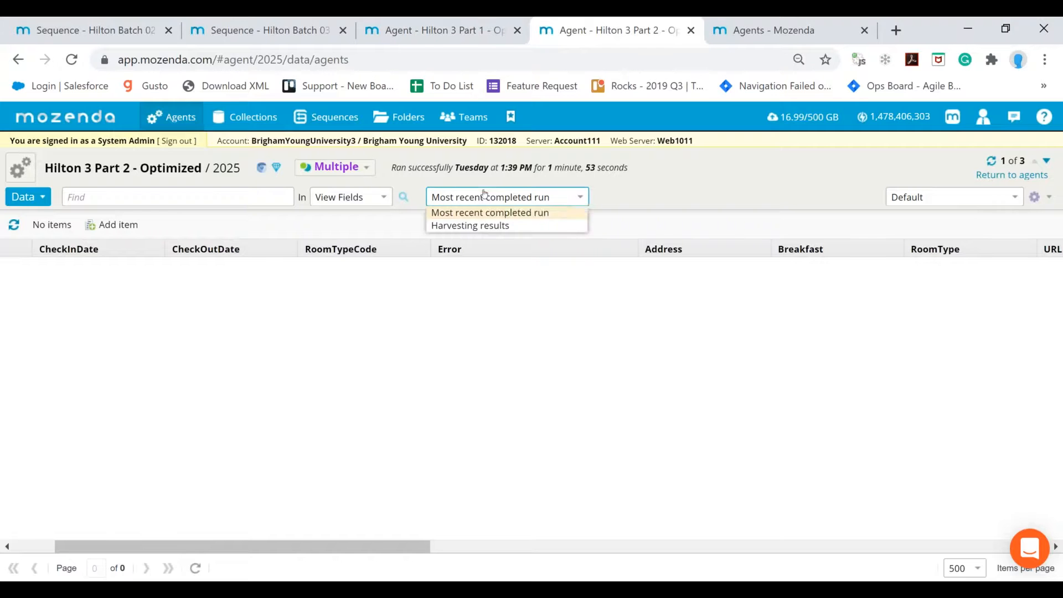
click(24, 197)
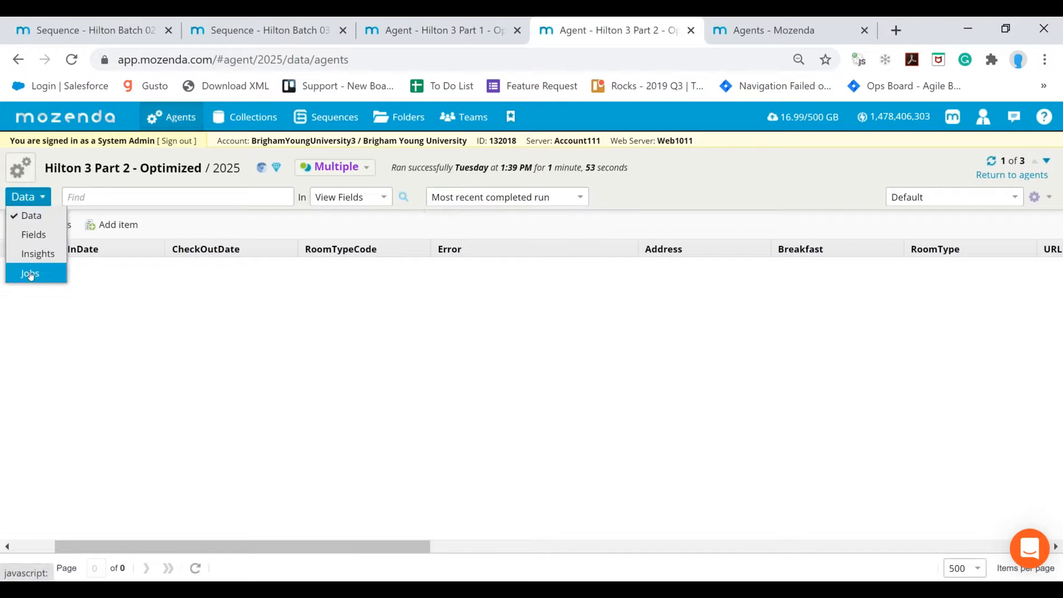
click(30, 273)
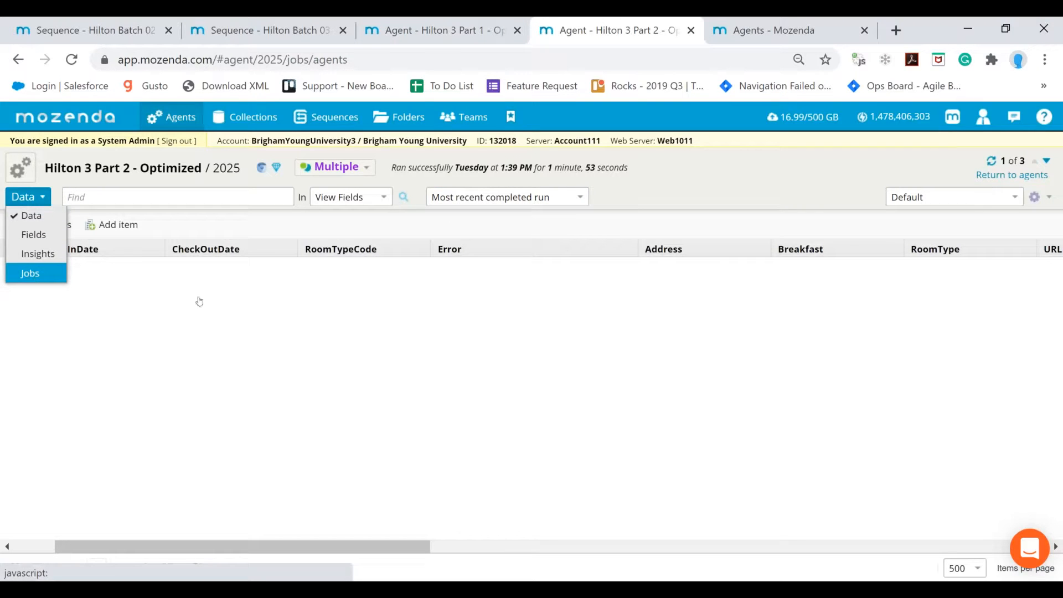
mouse_move(219, 318)
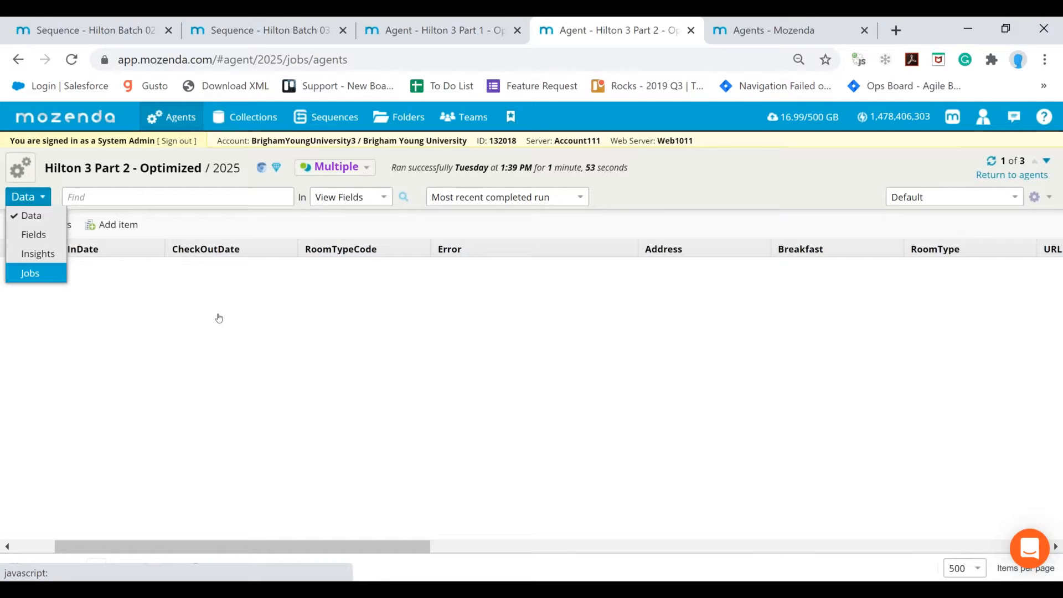
click(30, 272)
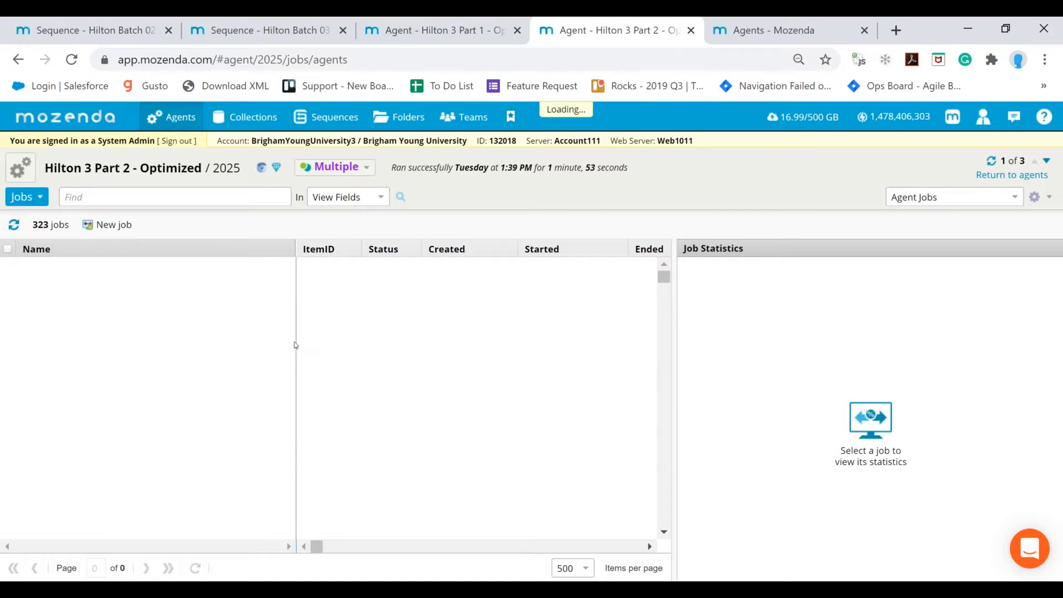
mouse_move(414, 336)
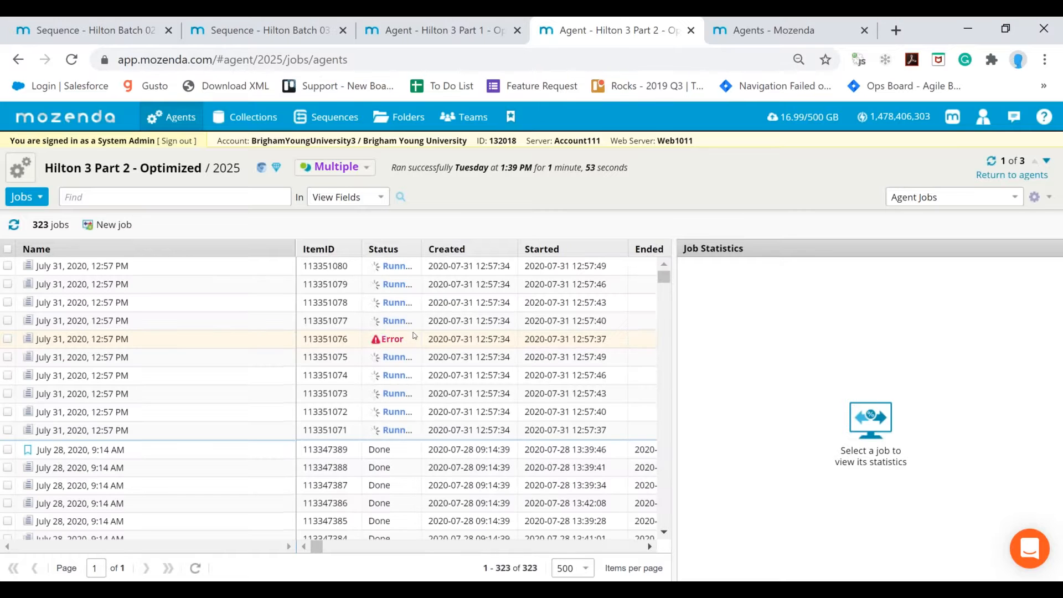
scroll(right, 3)
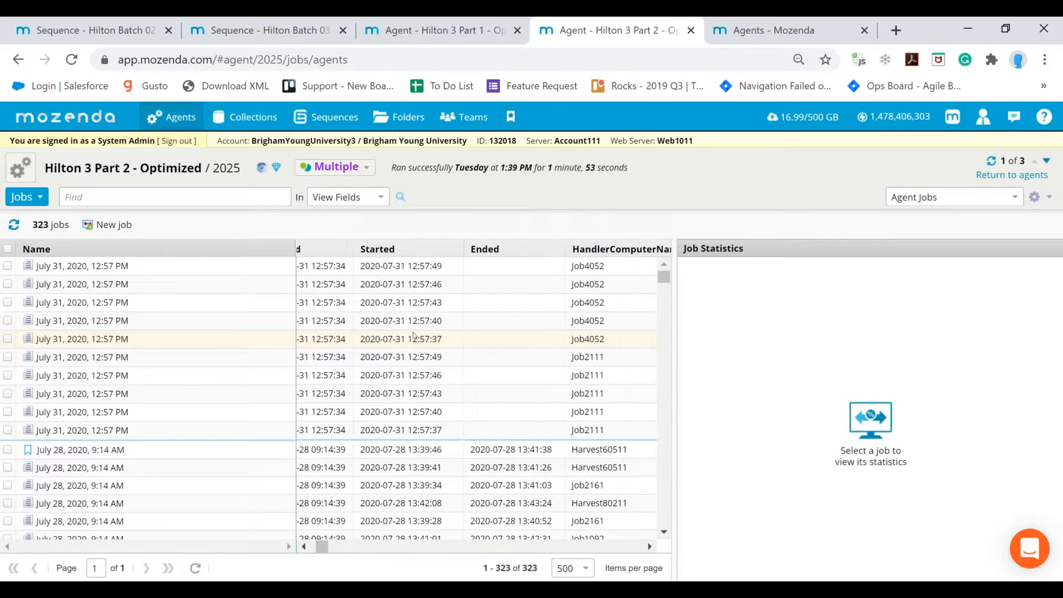
scroll(right, 3)
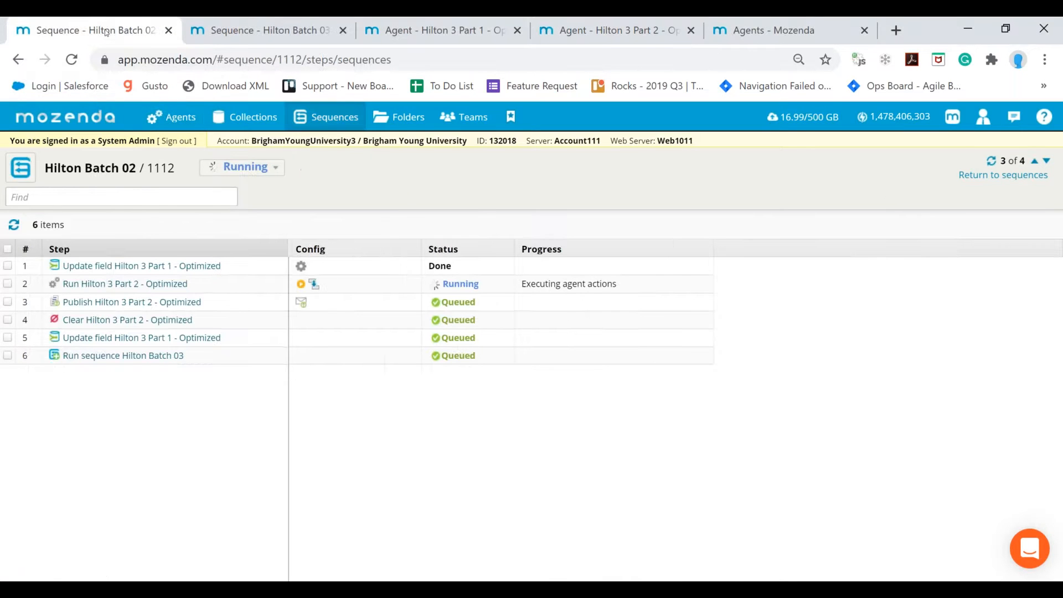
mouse_move(125, 284)
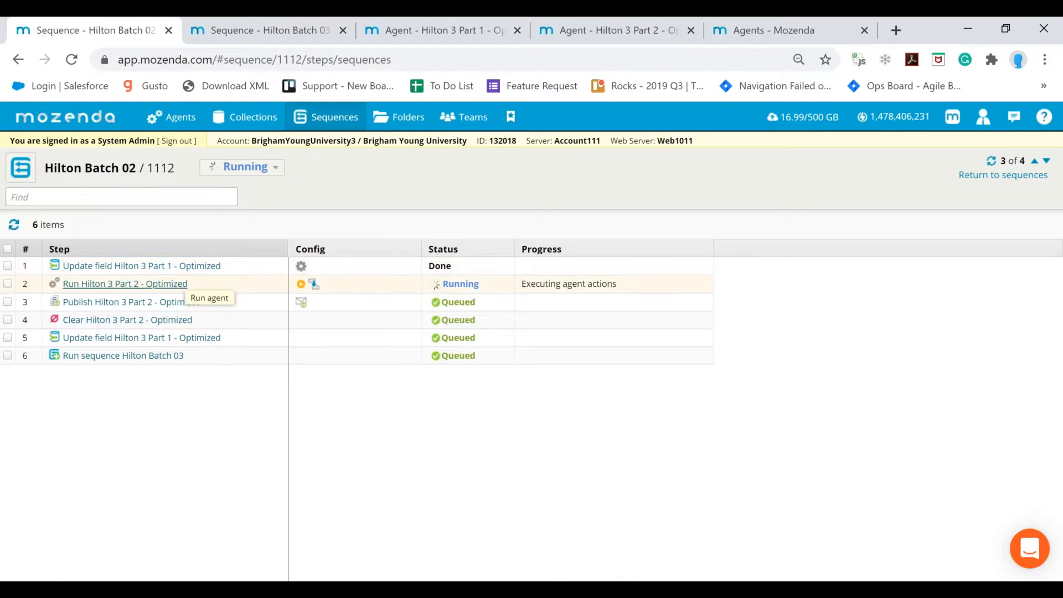
mouse_move(242, 308)
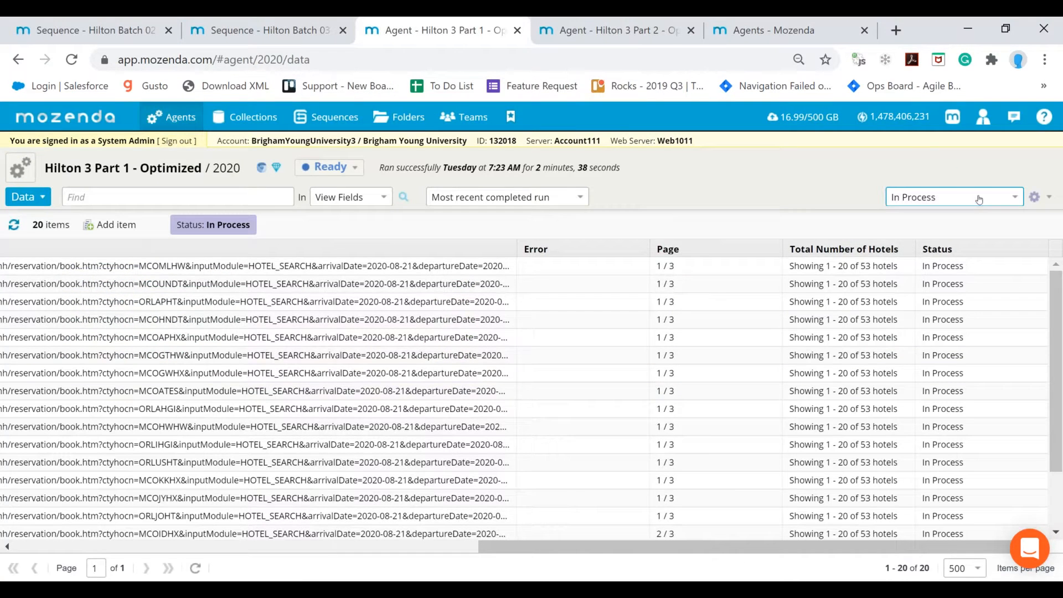
click(952, 196)
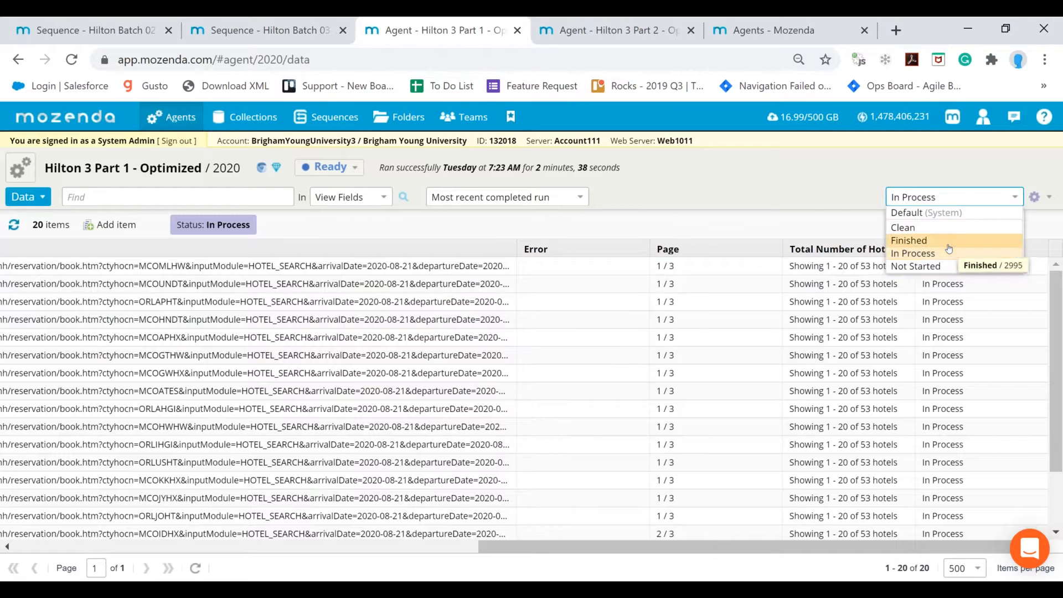
click(909, 240)
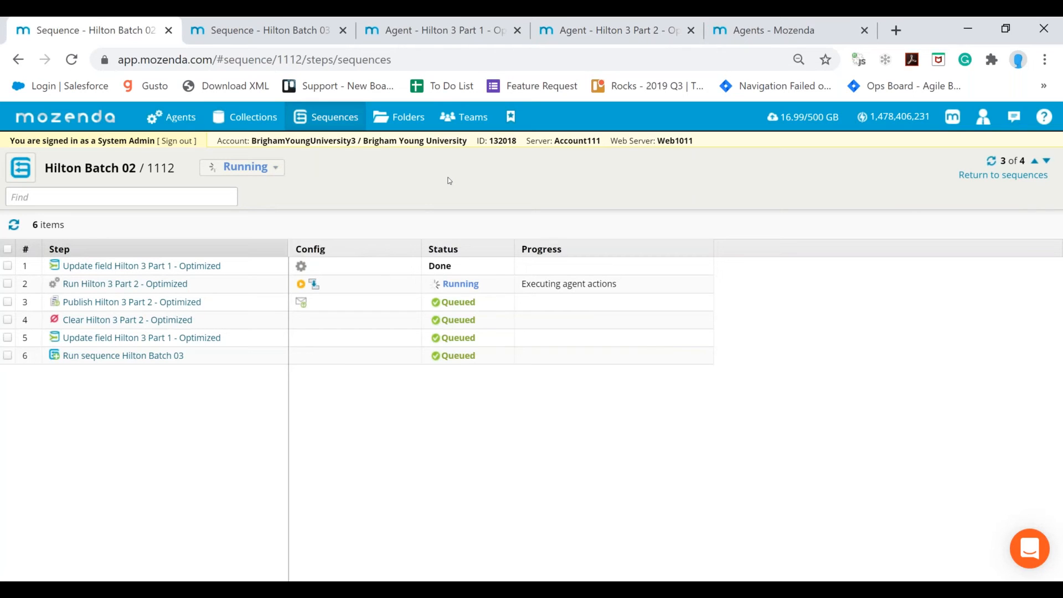
mouse_move(649, 414)
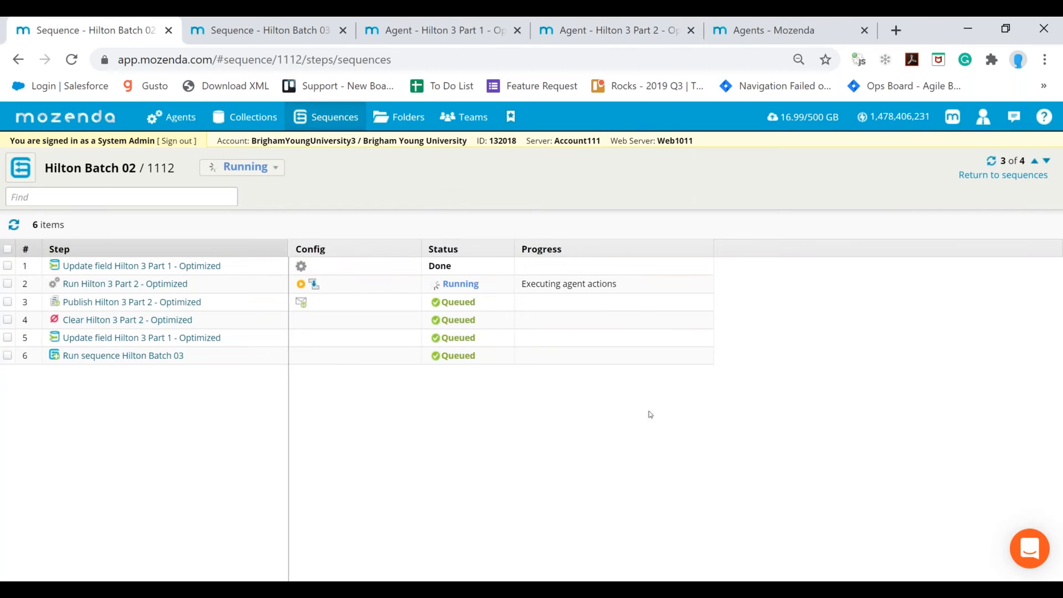